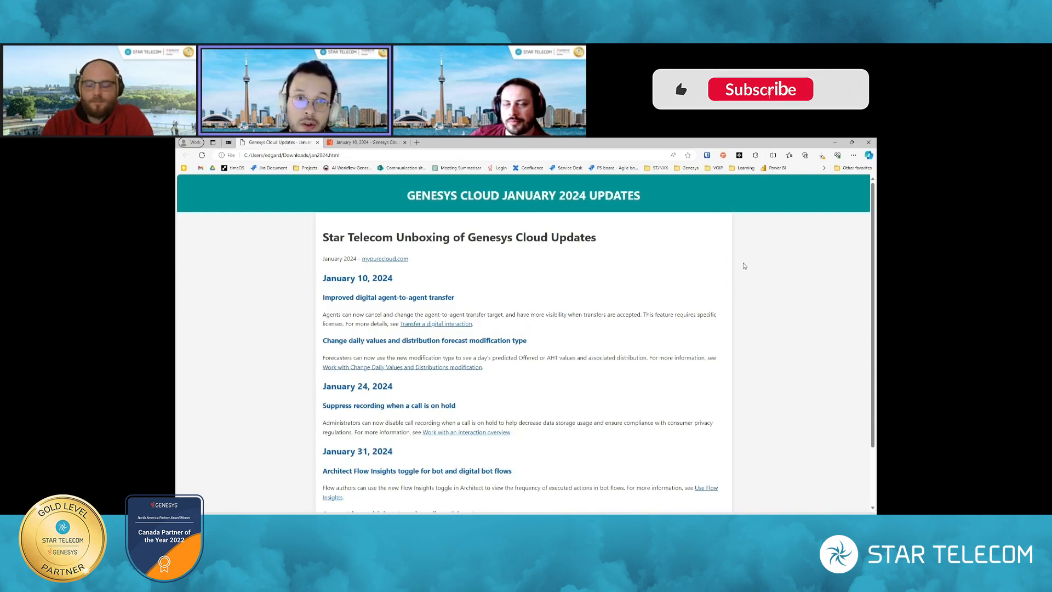
left_click(760, 89)
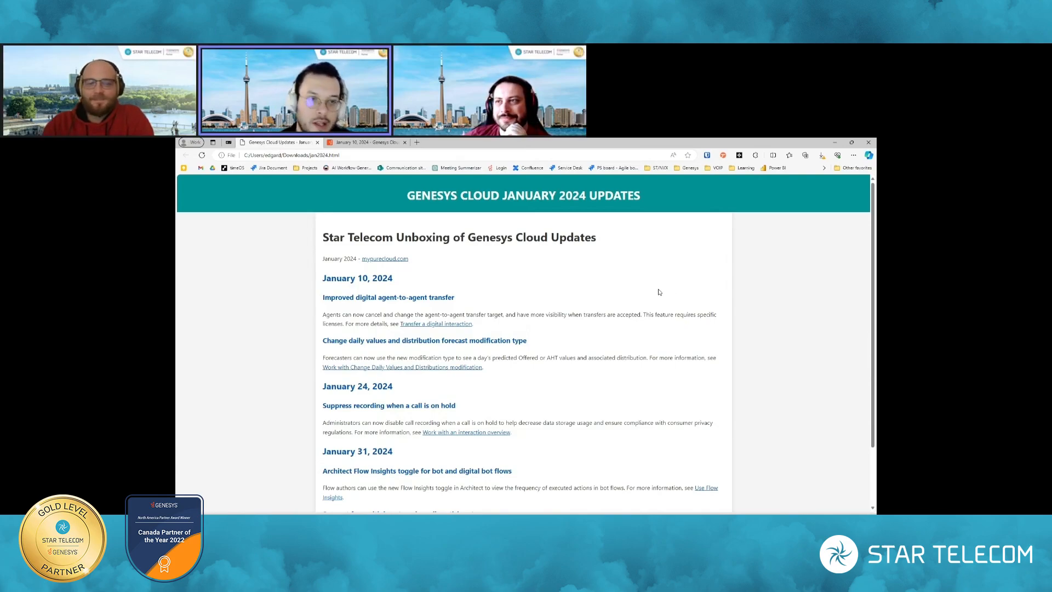
scroll("down", 3)
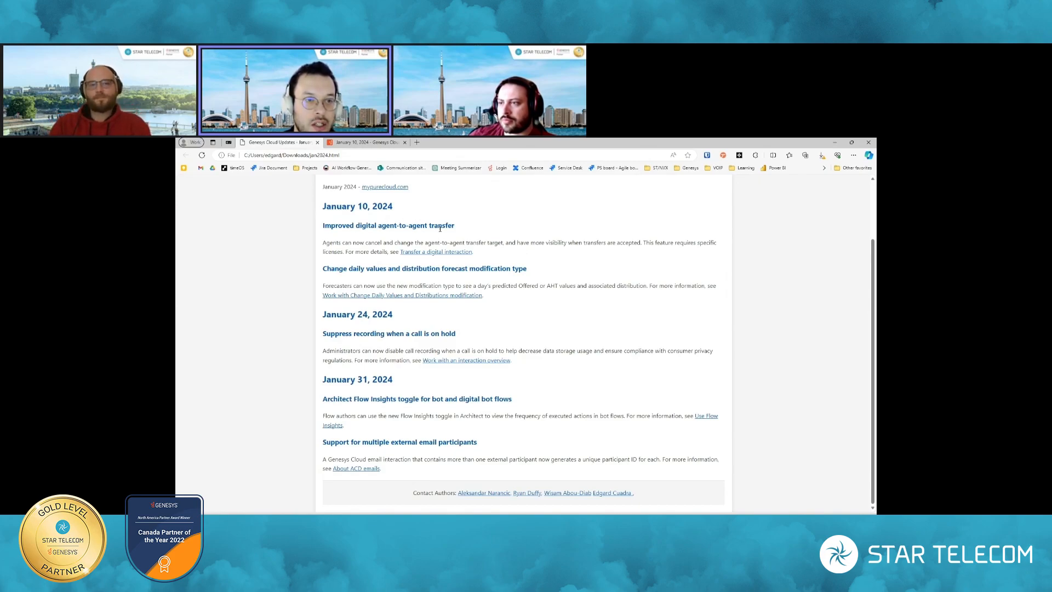
mouse_move(610, 256)
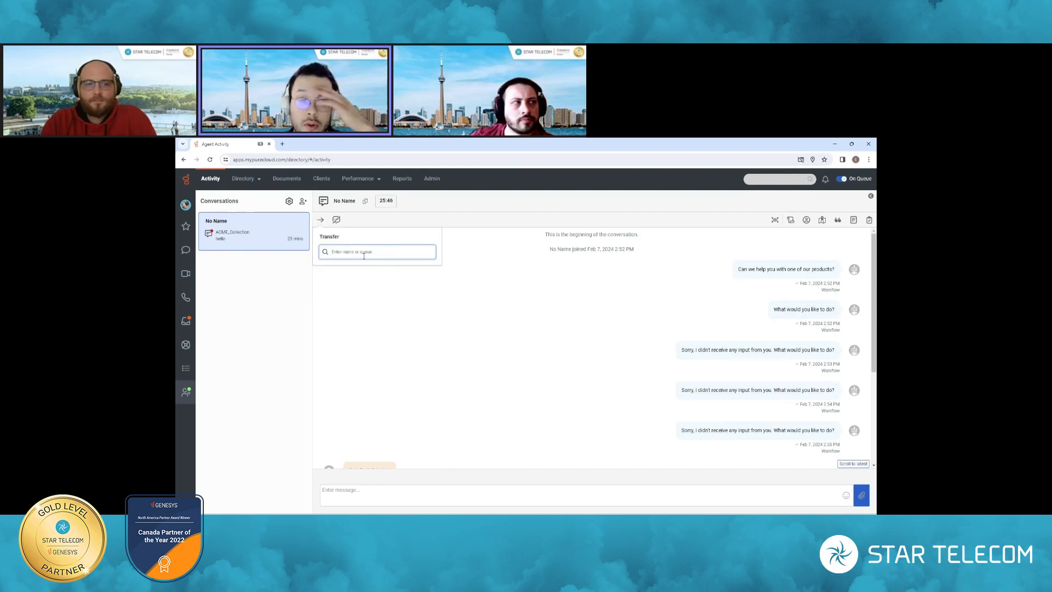
type("michael")
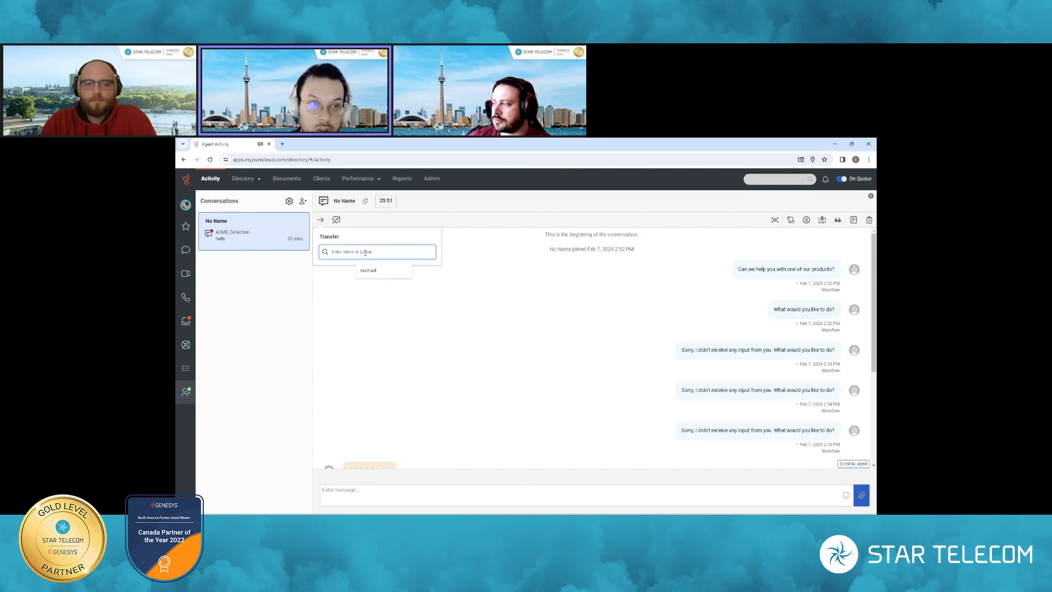
type("m")
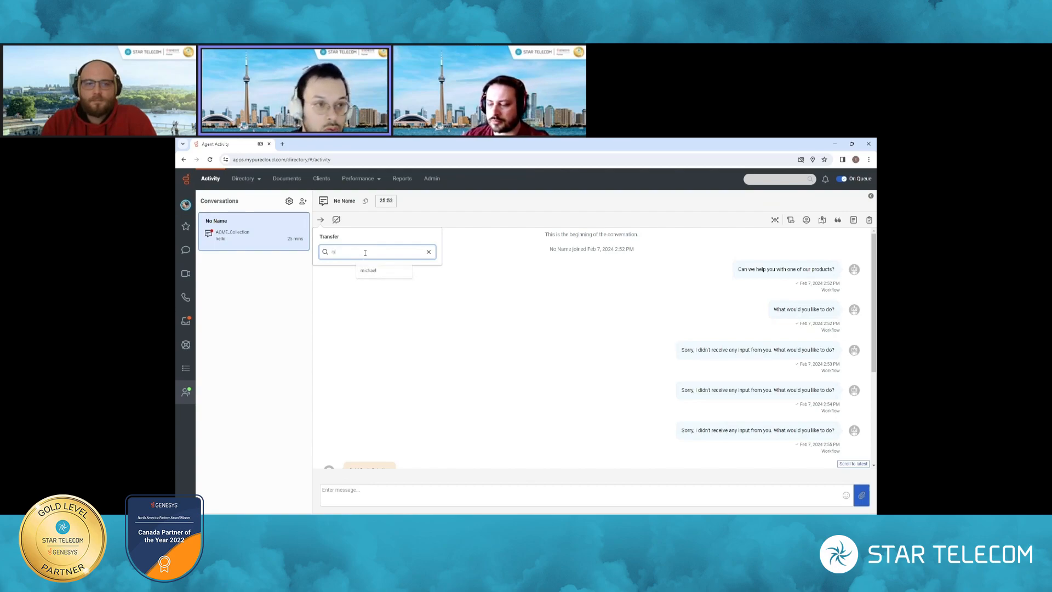
type("ryan")
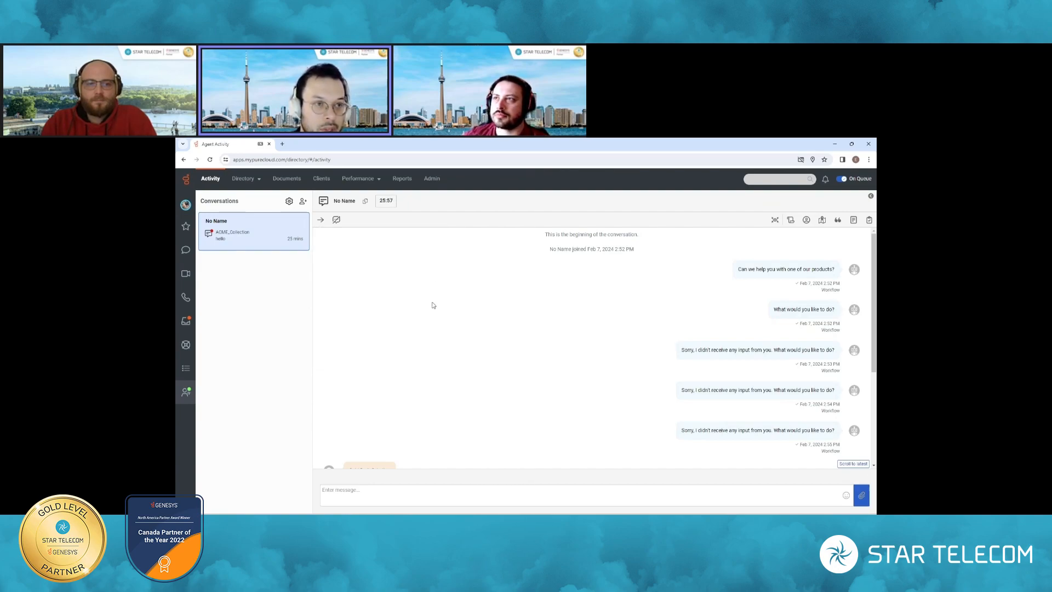
left_click(821, 219)
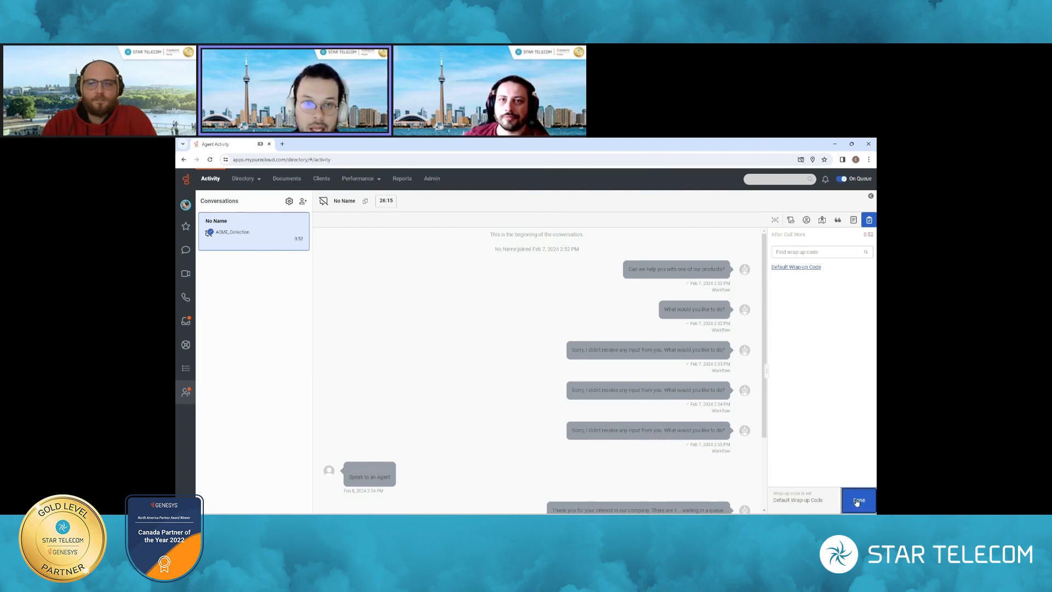
left_click(858, 499)
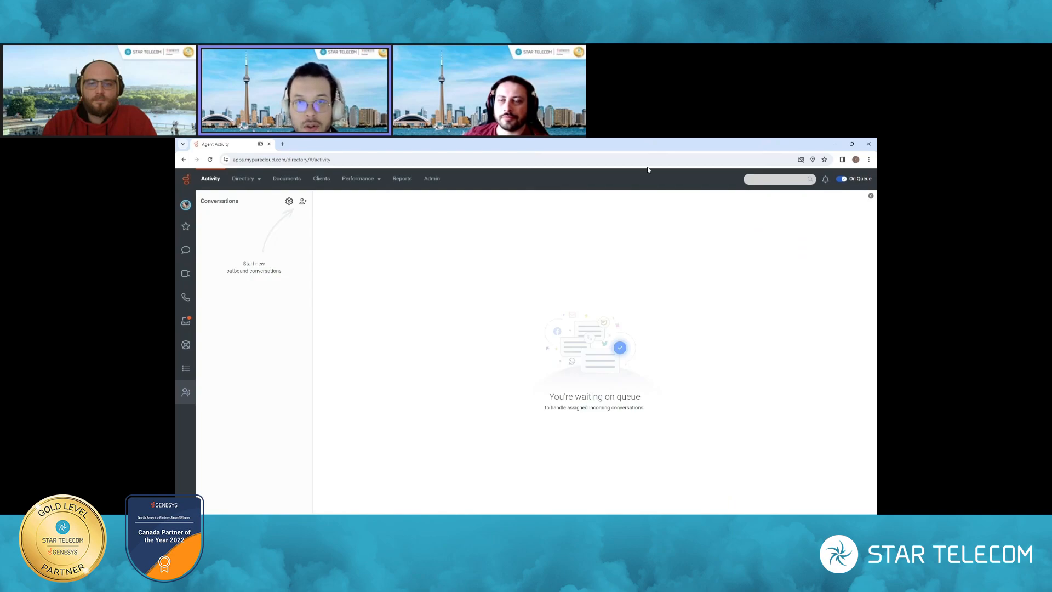
mouse_move(651, 149)
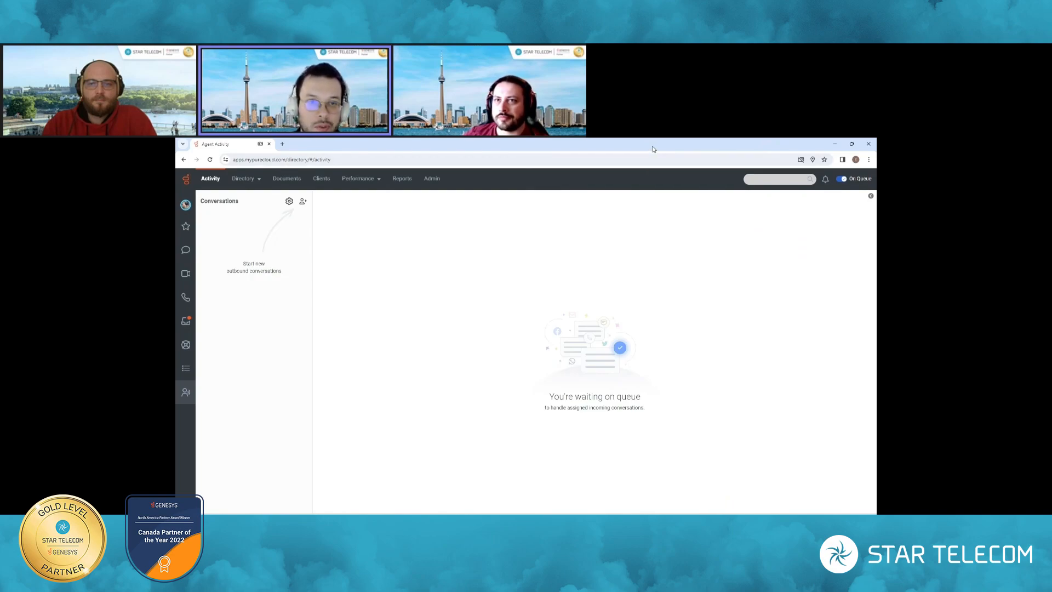
Open the Demo BU forecast for the week of February 5, 2024 under Workforce Management Forecasts.
left_click(366, 141)
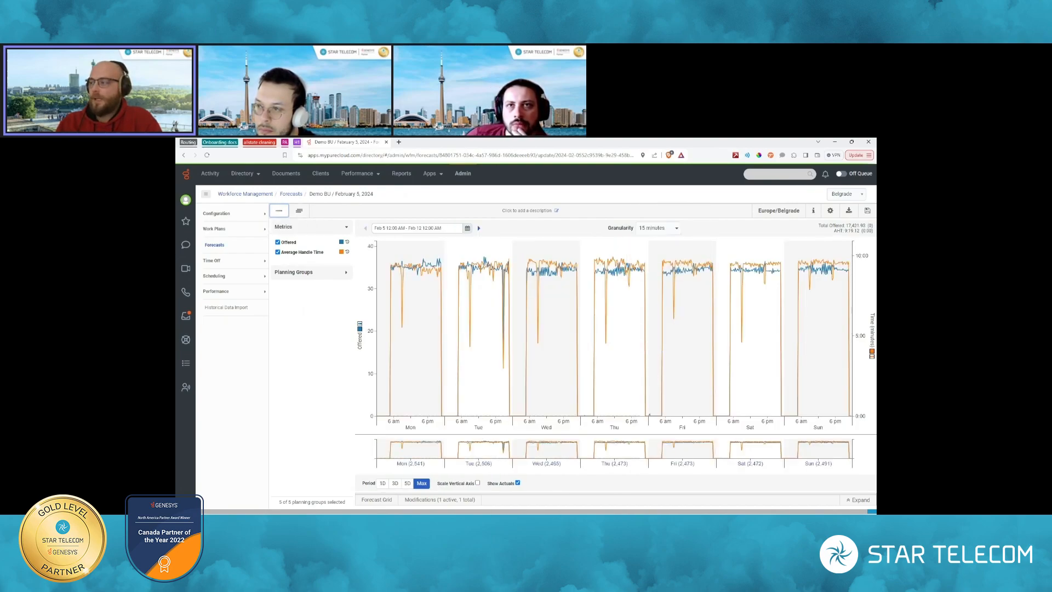
Show the Modifications tab with the forecast's one active offered-volume modification.
left_click(818, 409)
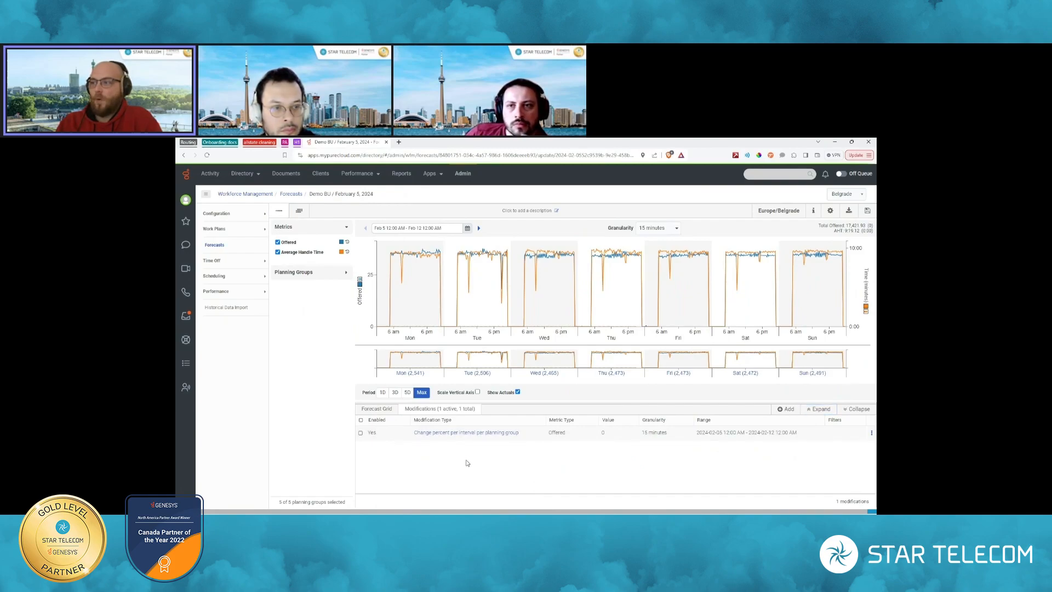
mouse_move(472, 460)
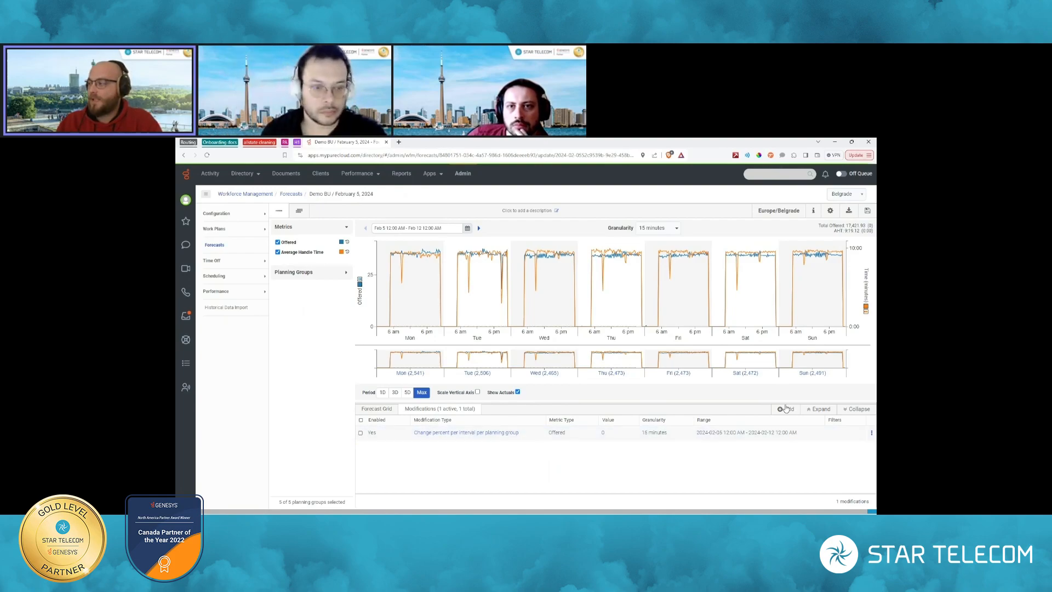
Add a 100% per-interval change to Offered and uncheck Average Handle Time.
left_click(783, 409)
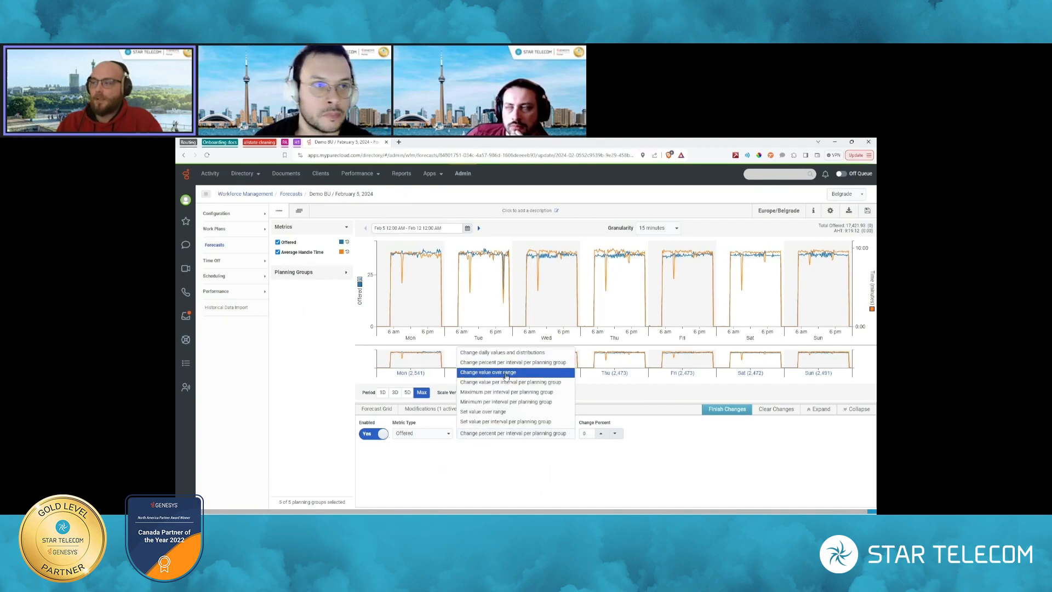
mouse_move(513, 362)
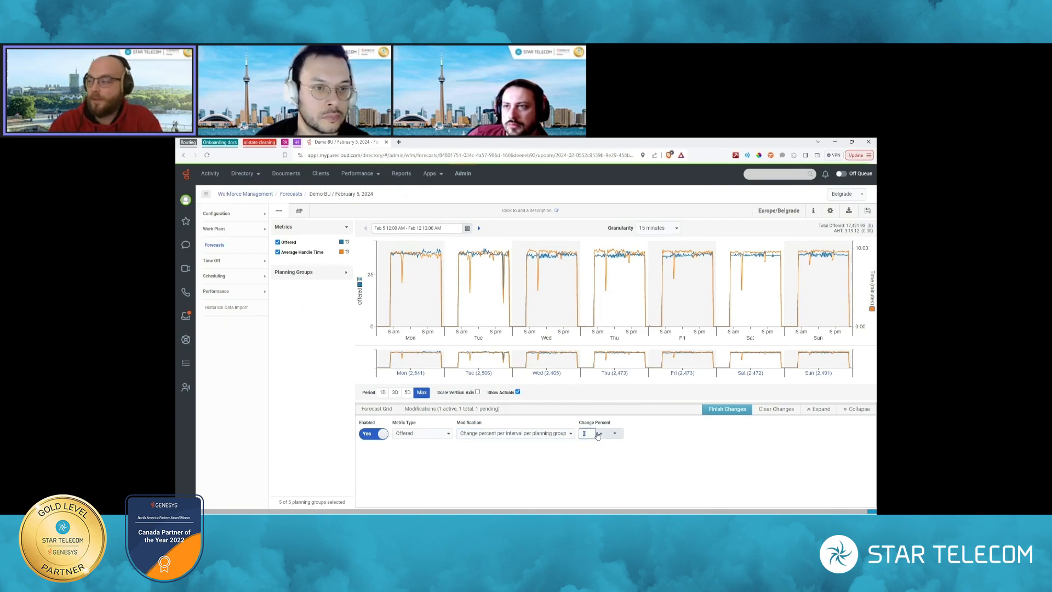
type("100")
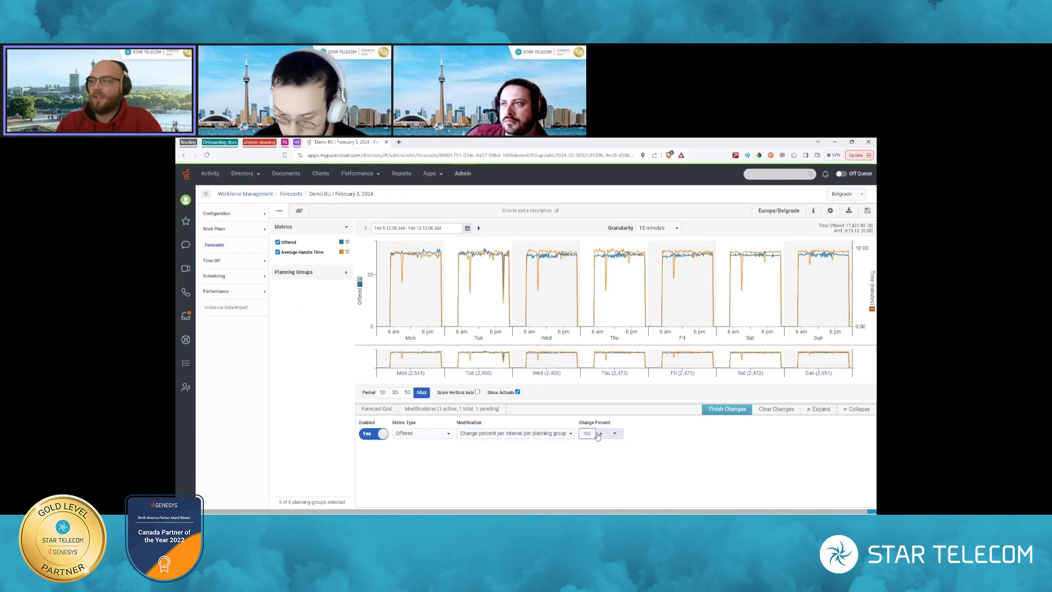
left_click(604, 431)
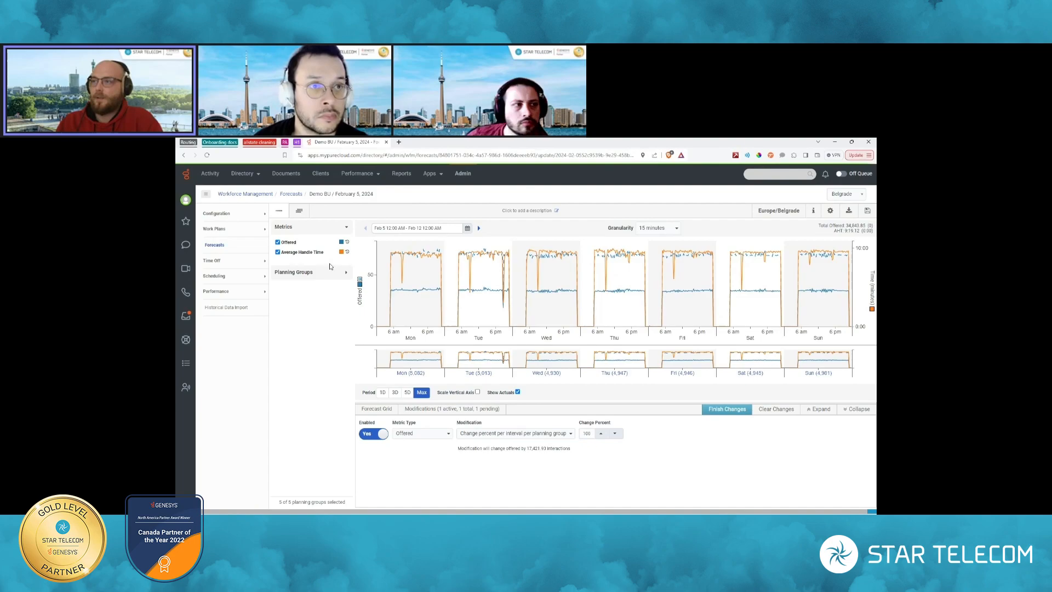
left_click(278, 251)
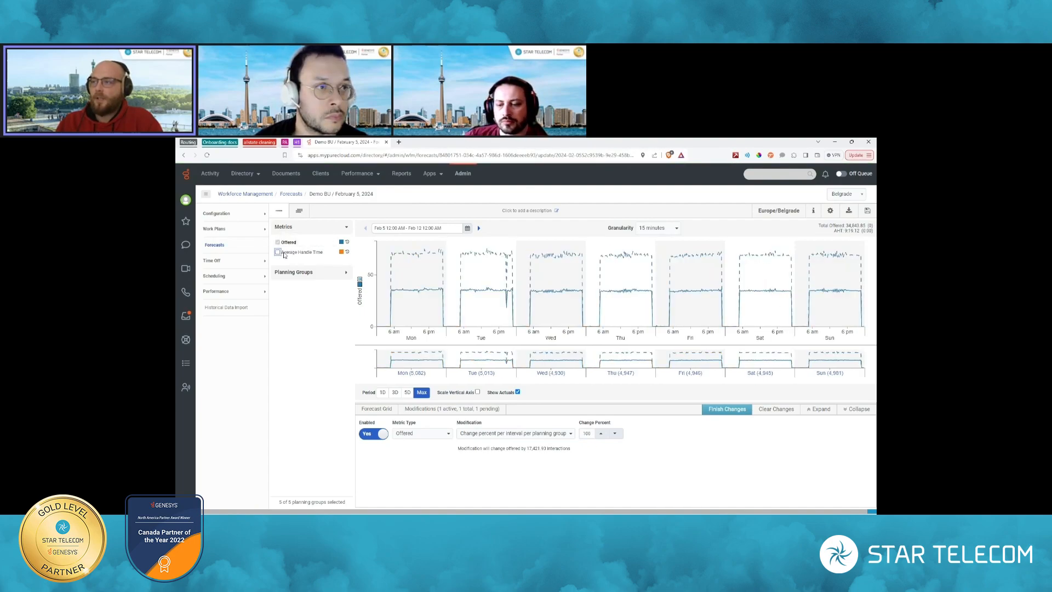
mouse_move(496, 253)
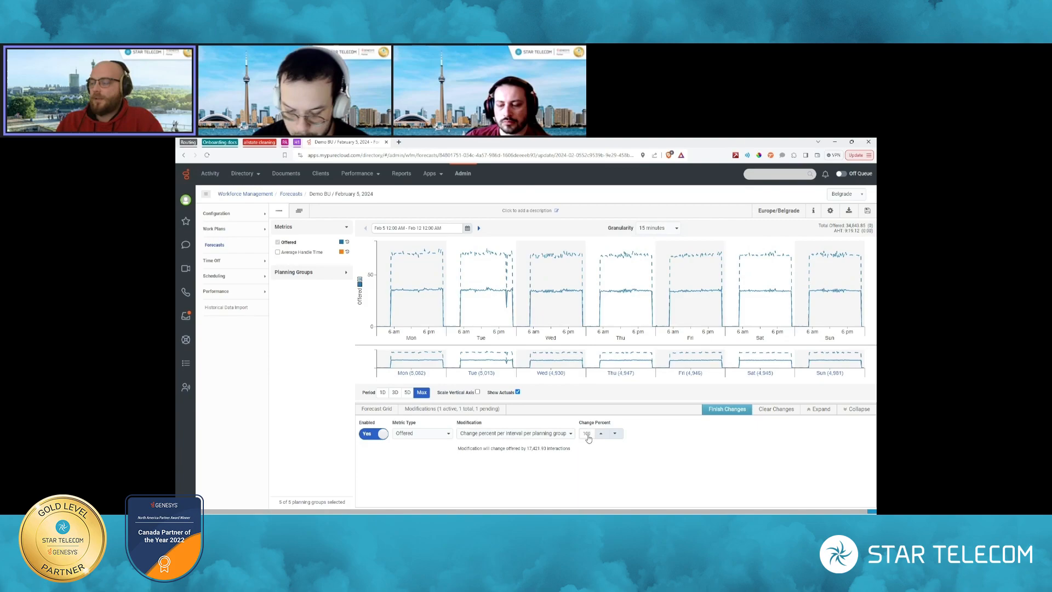
left_click(514, 432)
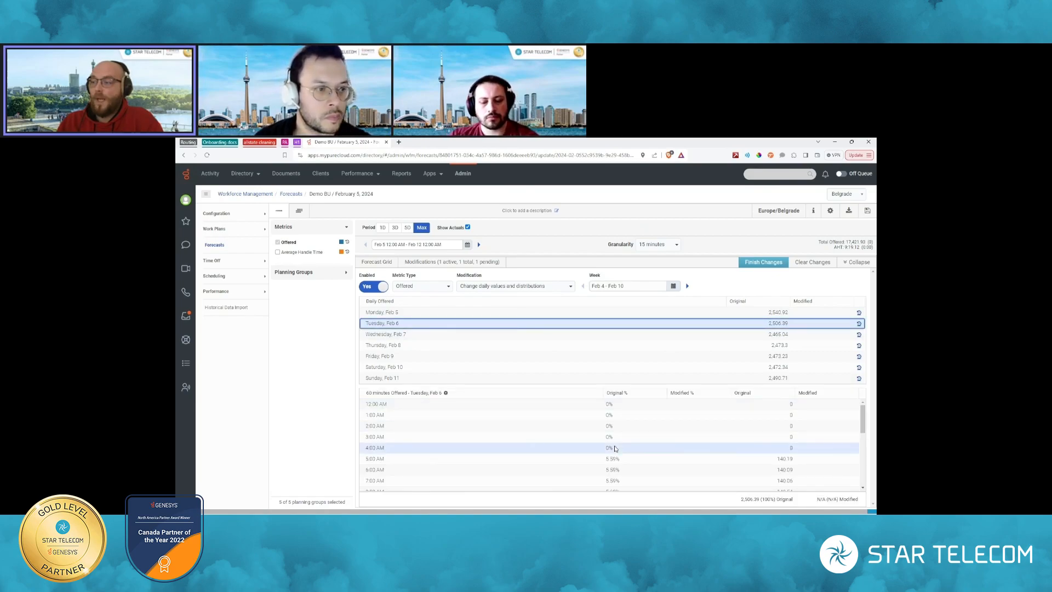
Enter 50 as Tuesday Feb 6's modified daily offered value and commit it.
scroll("down", 3)
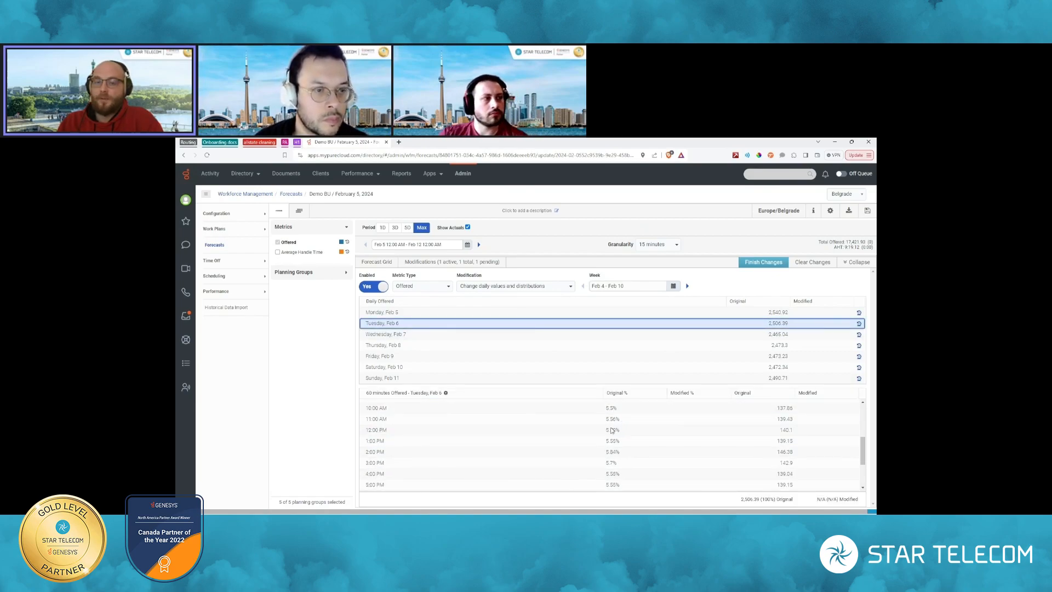
scroll("down", 3)
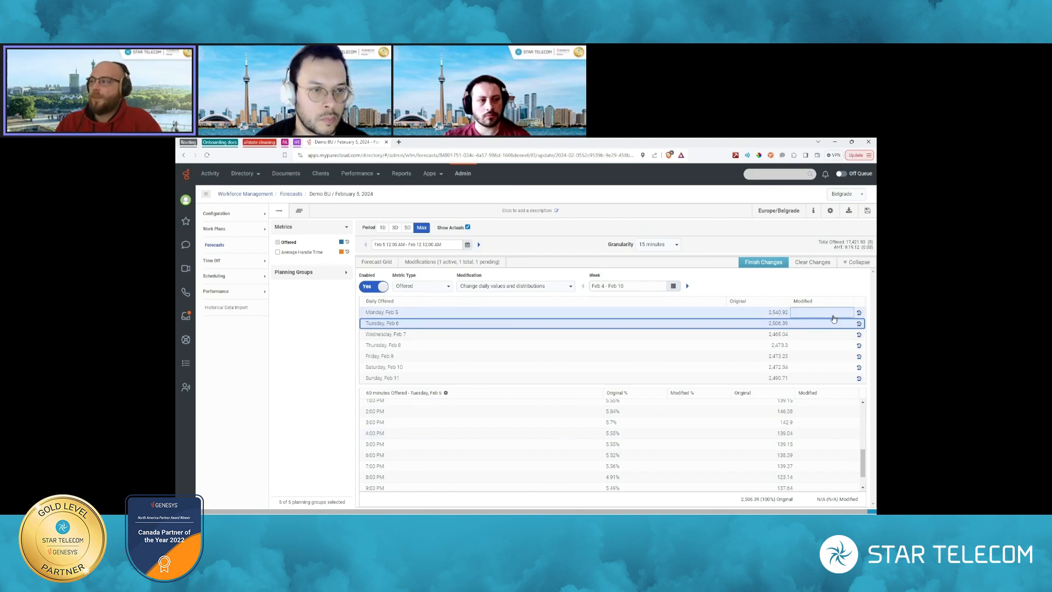
left_click(822, 322)
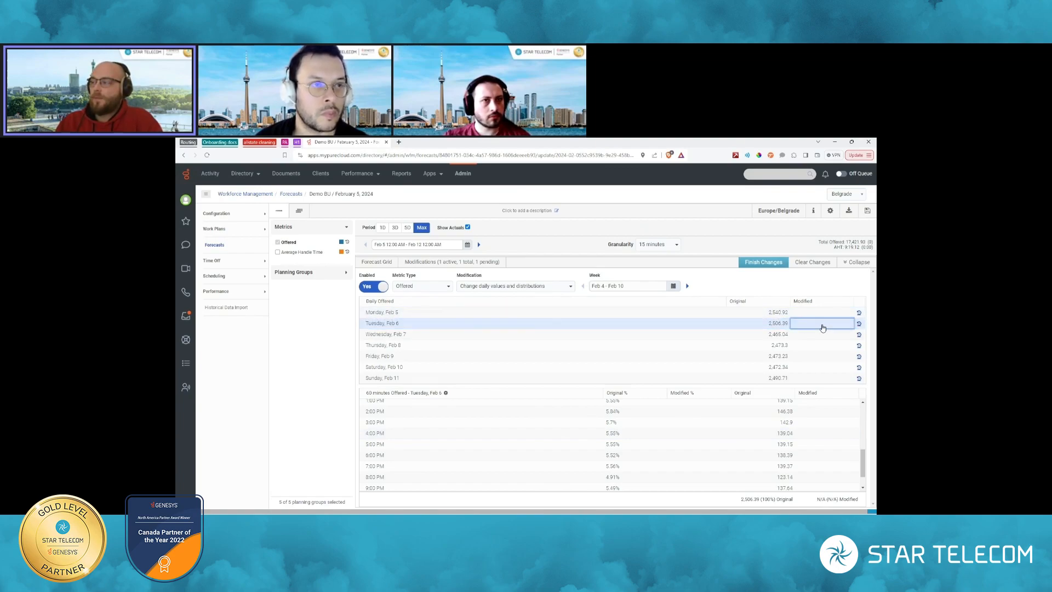
left_click(819, 323)
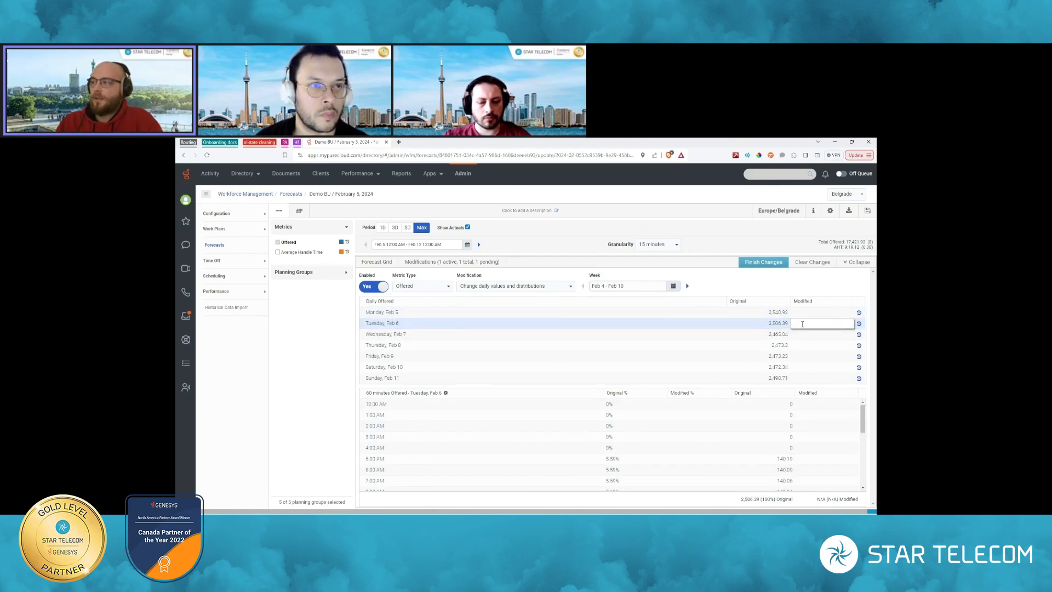
type("50")
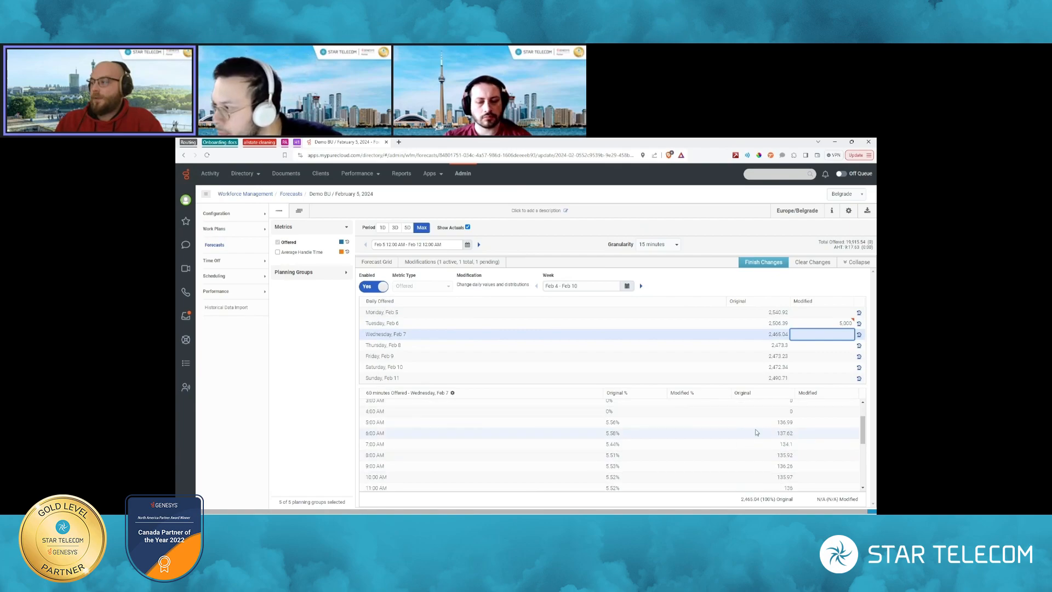
left_click(816, 326)
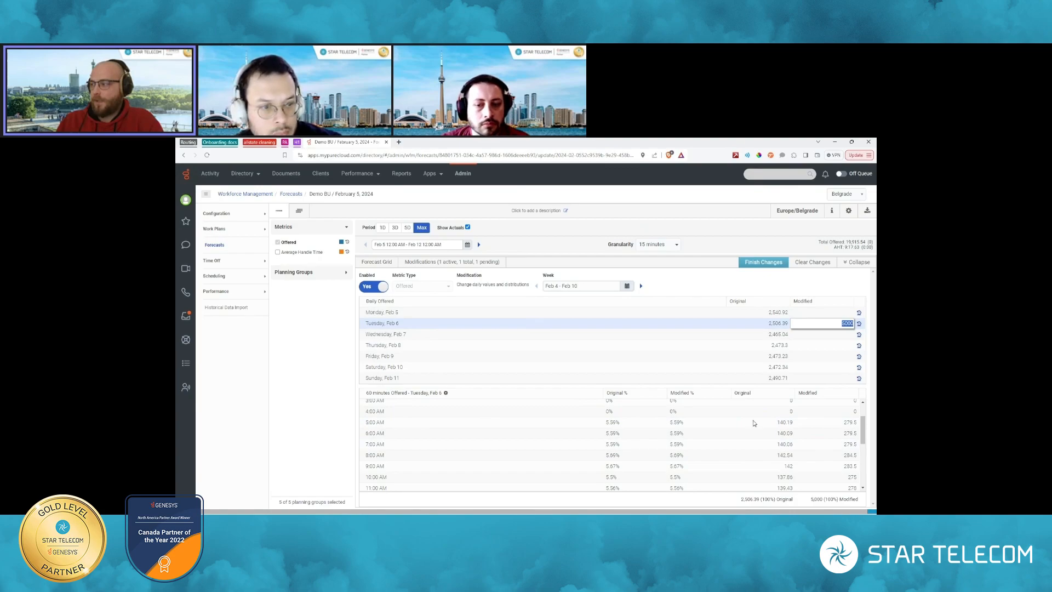
left_click(603, 433)
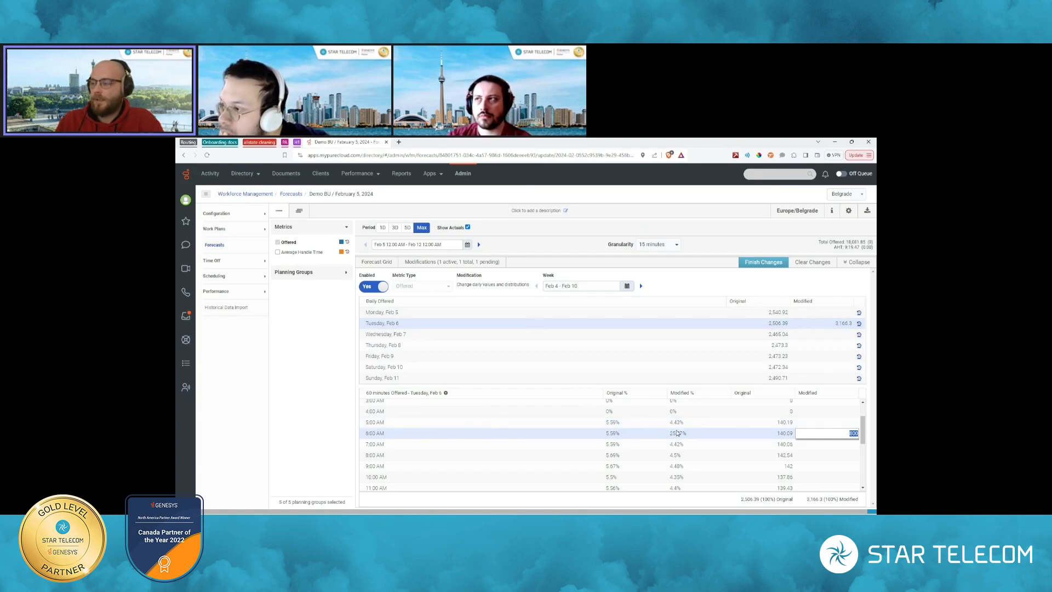
scroll("down", 3)
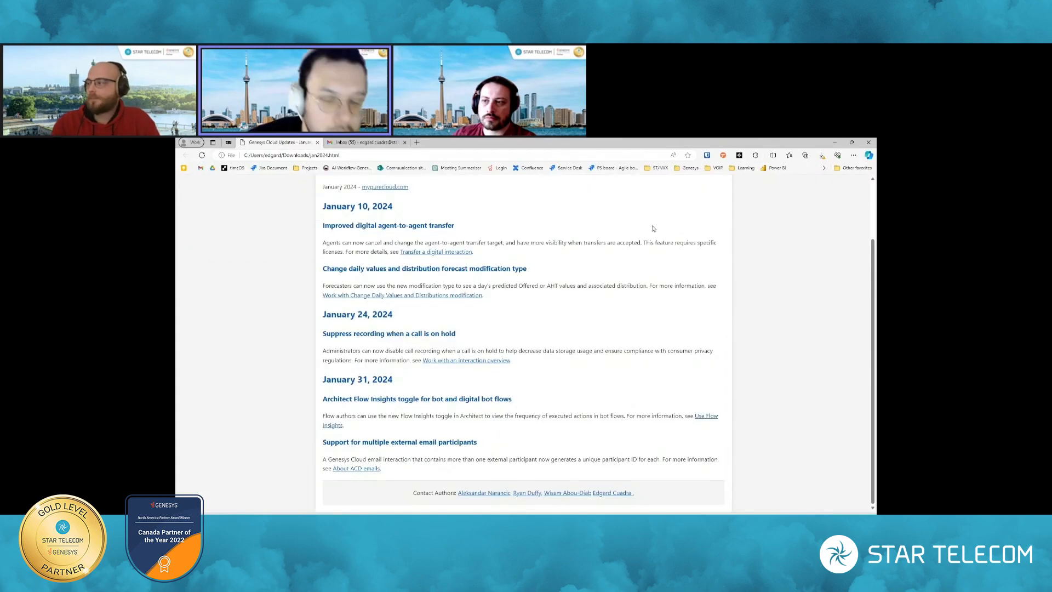
mouse_move(544, 252)
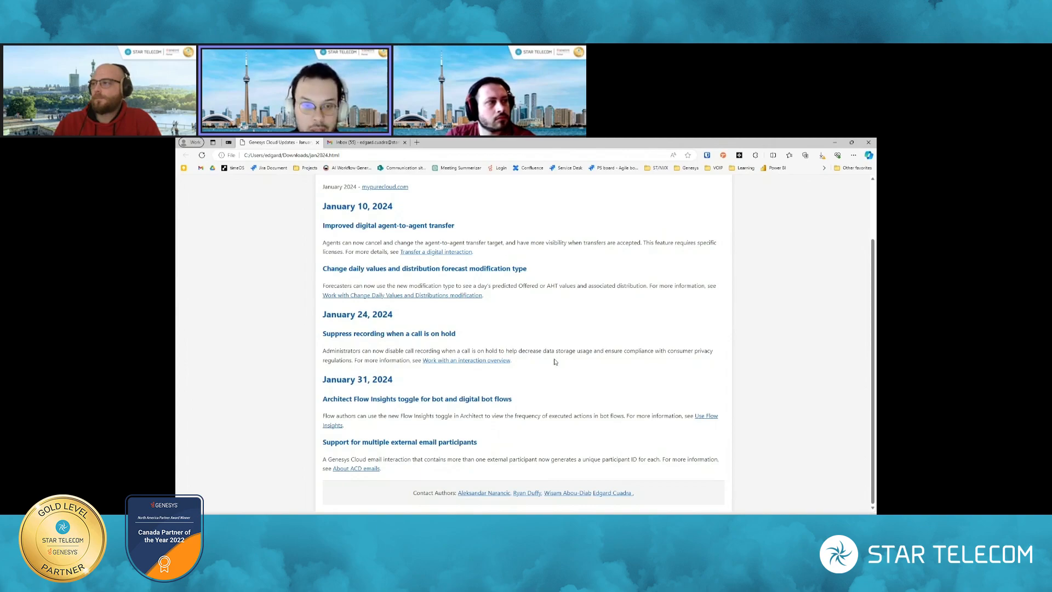
Follow the 'Work with an interaction overview' link in the on-hold recording note.
double_click(548, 350)
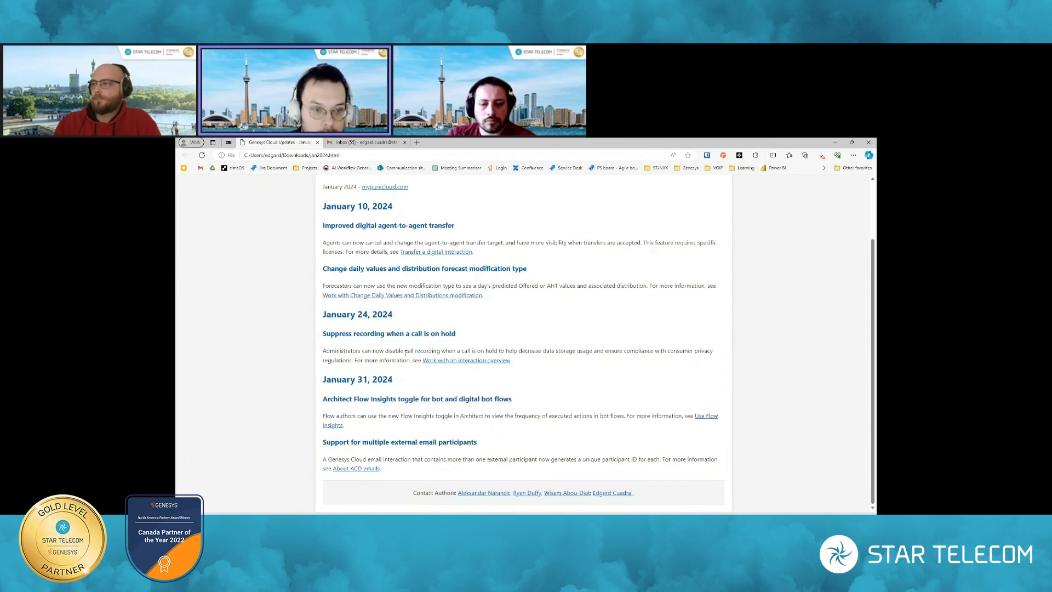
left_click(466, 361)
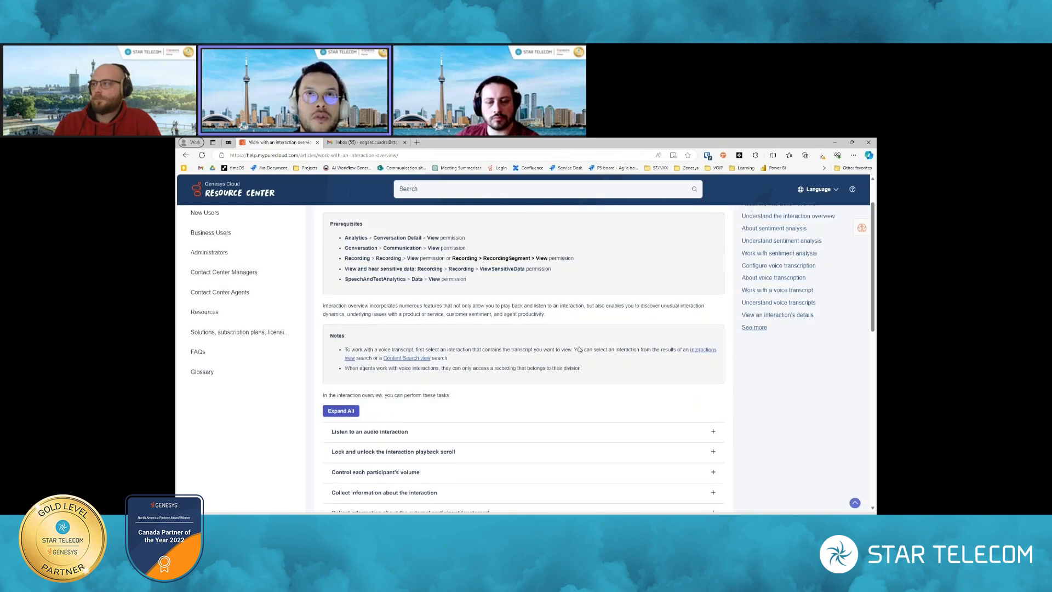
Scroll through the article's task list before returning to the release notes.
scroll("down", 3)
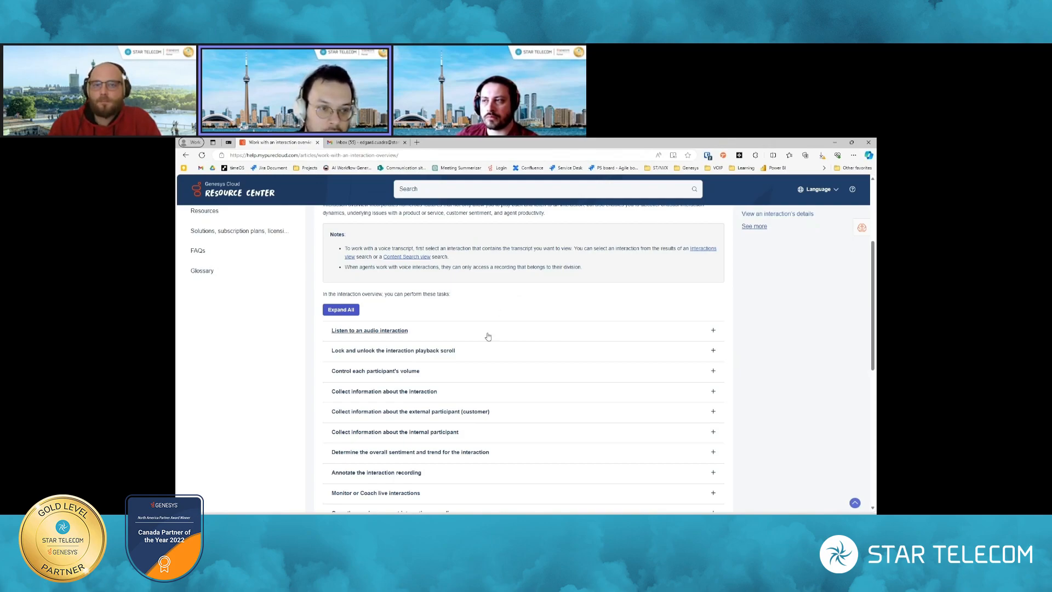
scroll("down", 3)
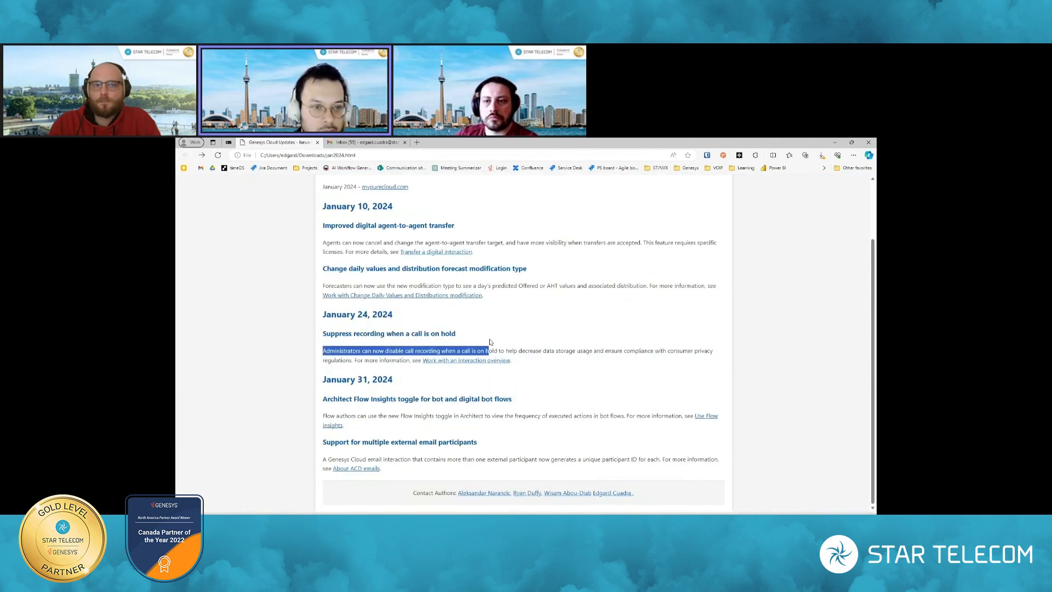
left_click(396, 350)
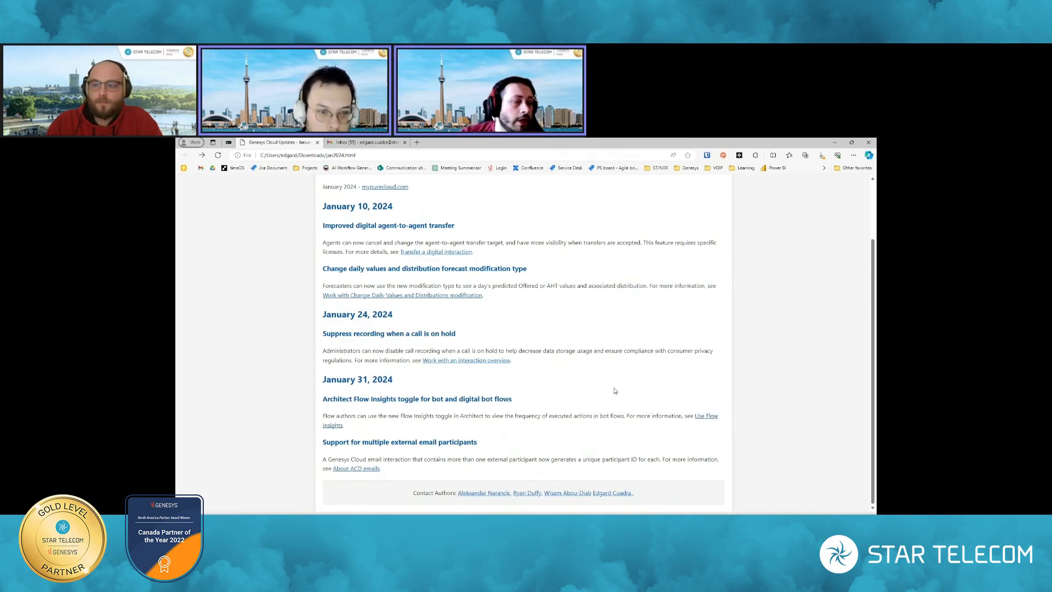
mouse_move(605, 377)
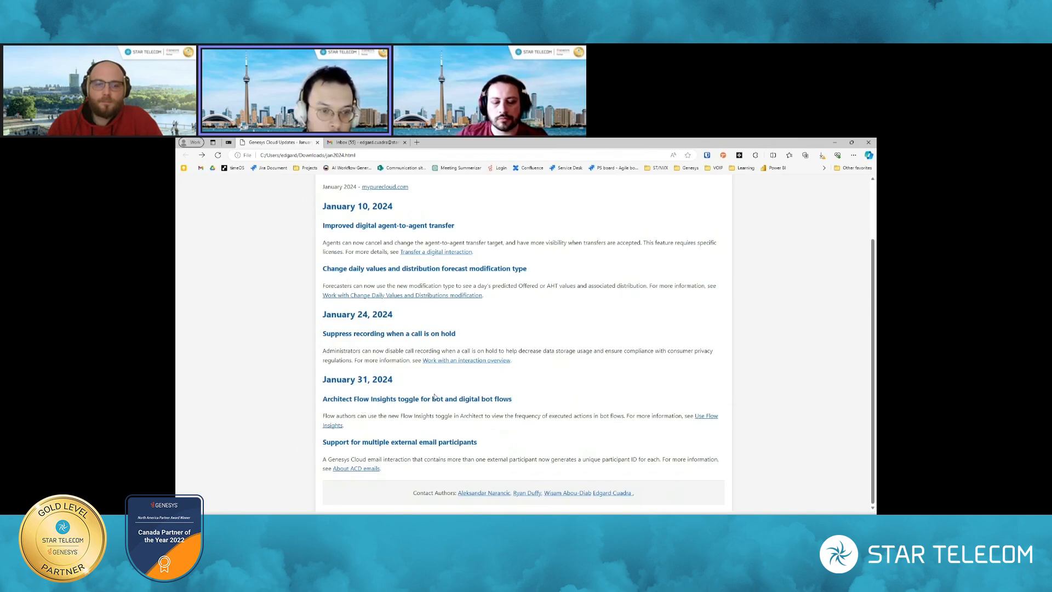
mouse_move(463, 410)
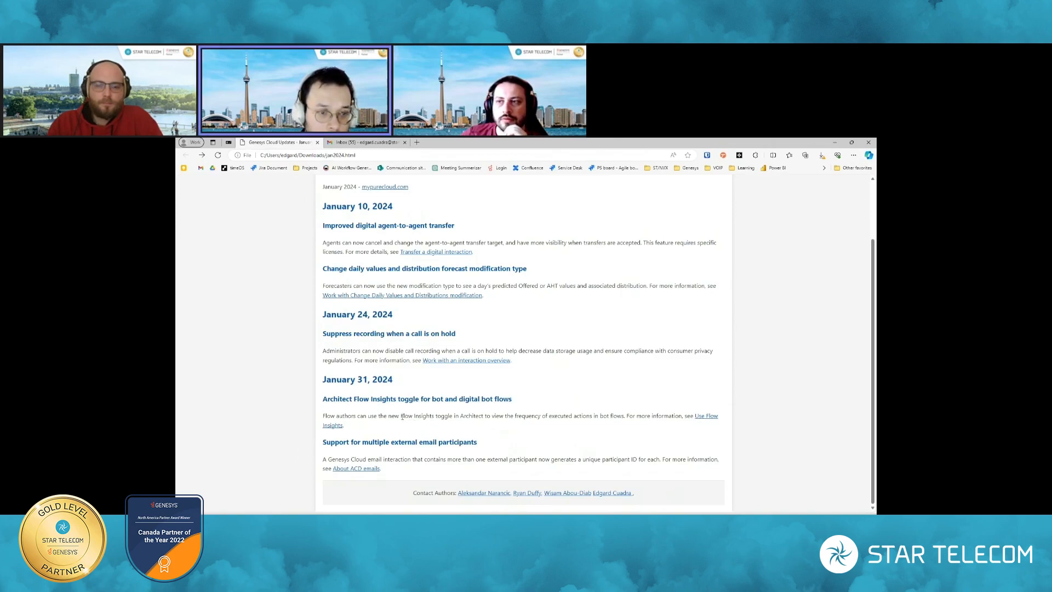
mouse_move(567, 413)
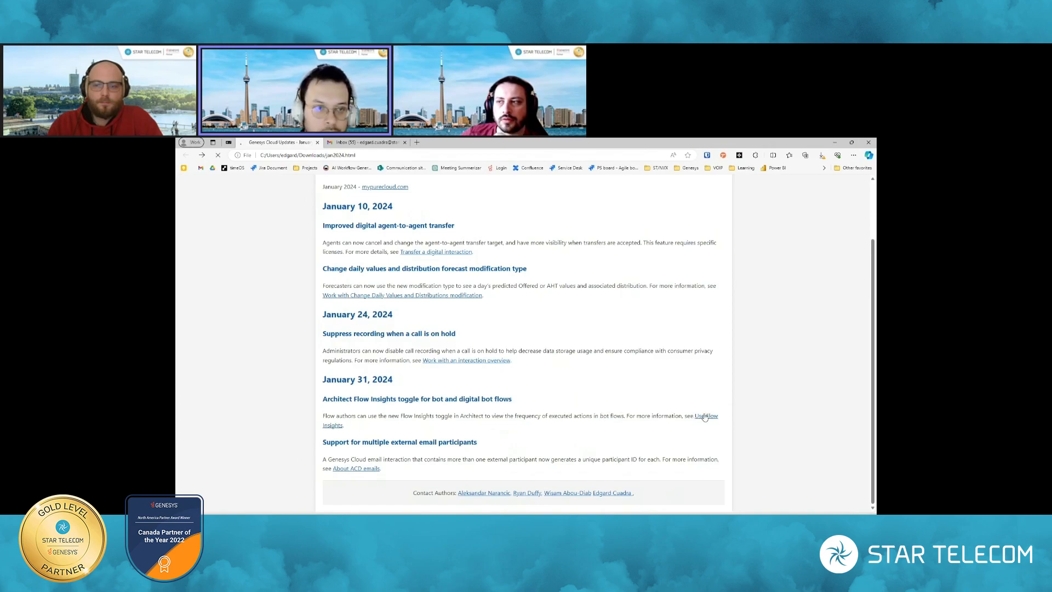
Open 'Use Flow Insights' and scroll down to the frequency-level example diagrams.
left_click(705, 420)
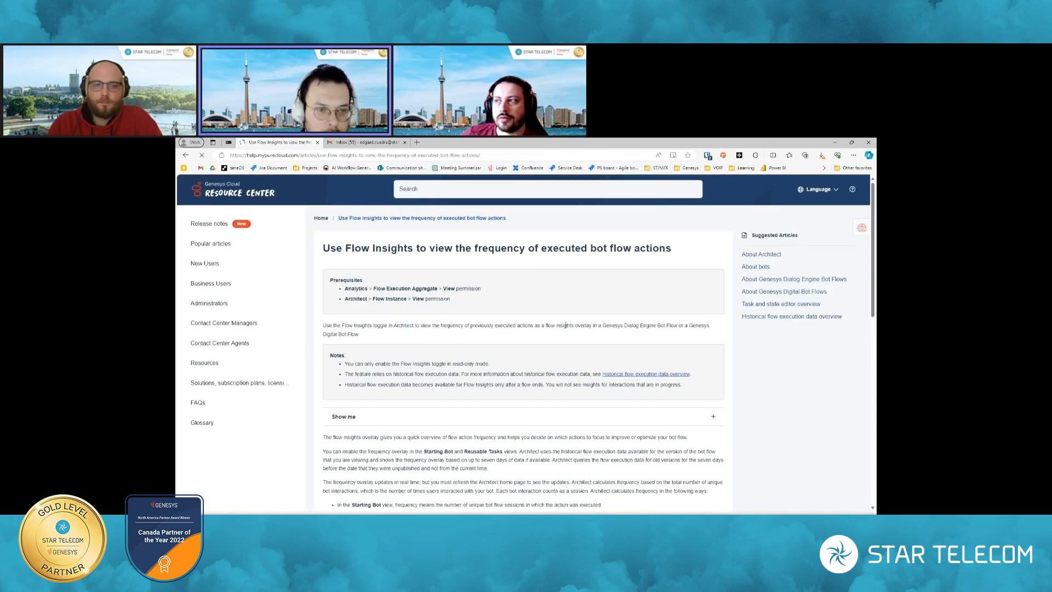
scroll("down", 3)
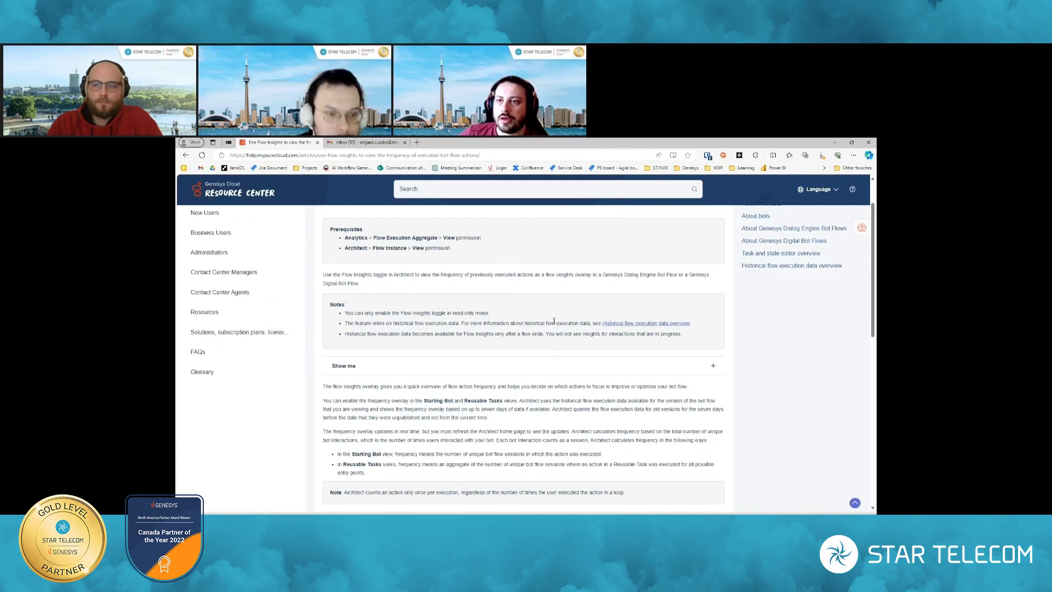
scroll("down", 3)
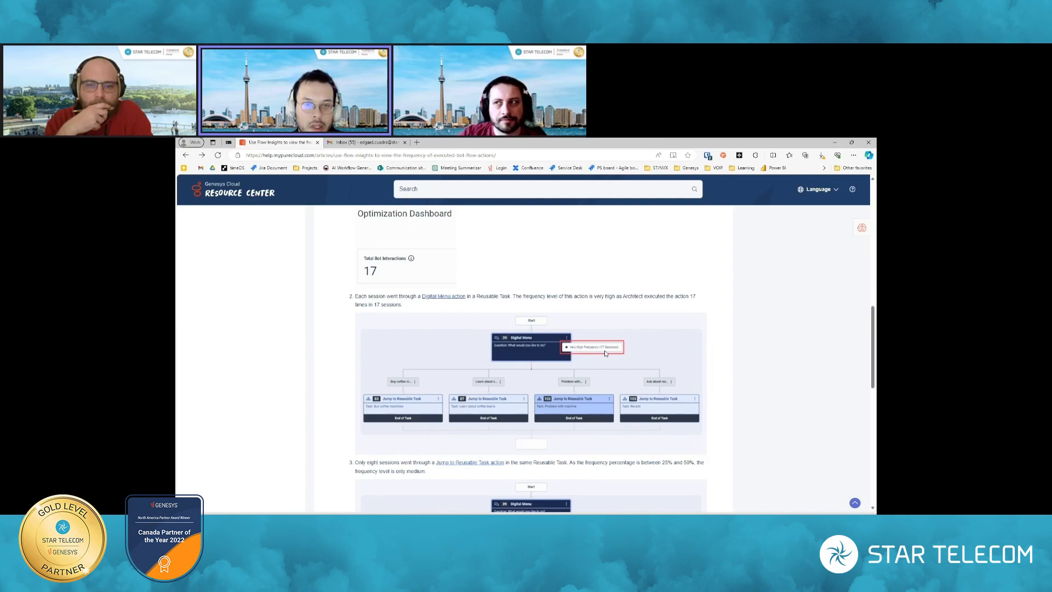
Scroll the Flow Insights article and expand the demo of viewing action frequency.
scroll("down", 3)
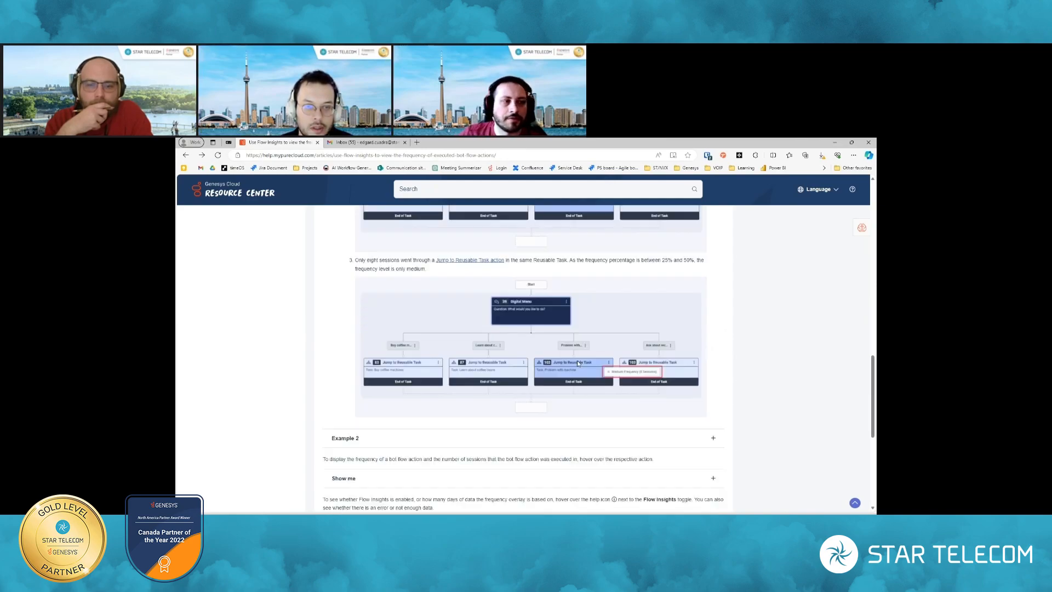
scroll("down", 3)
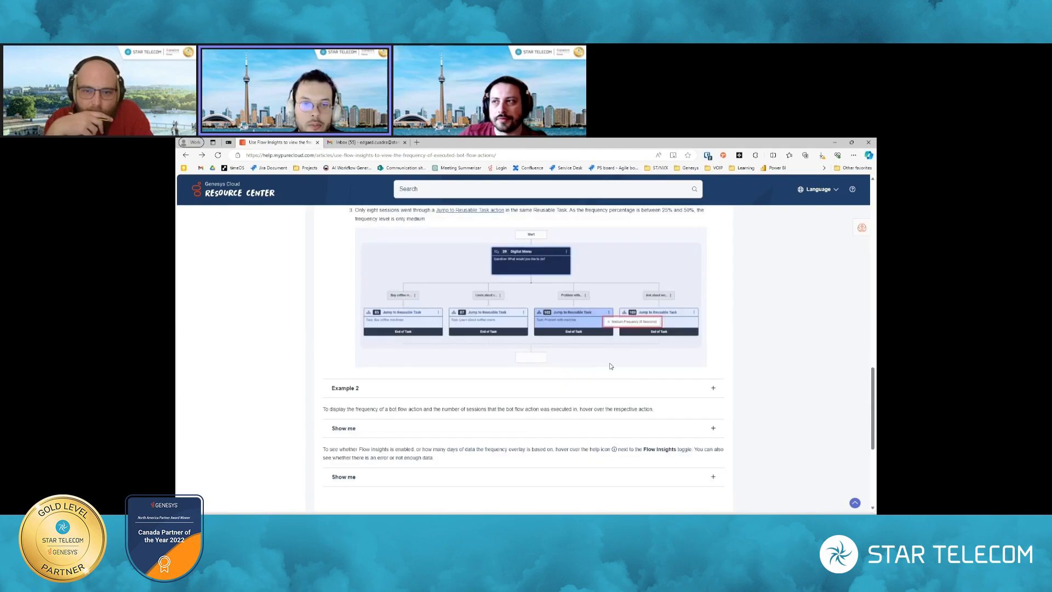
scroll("down", 3)
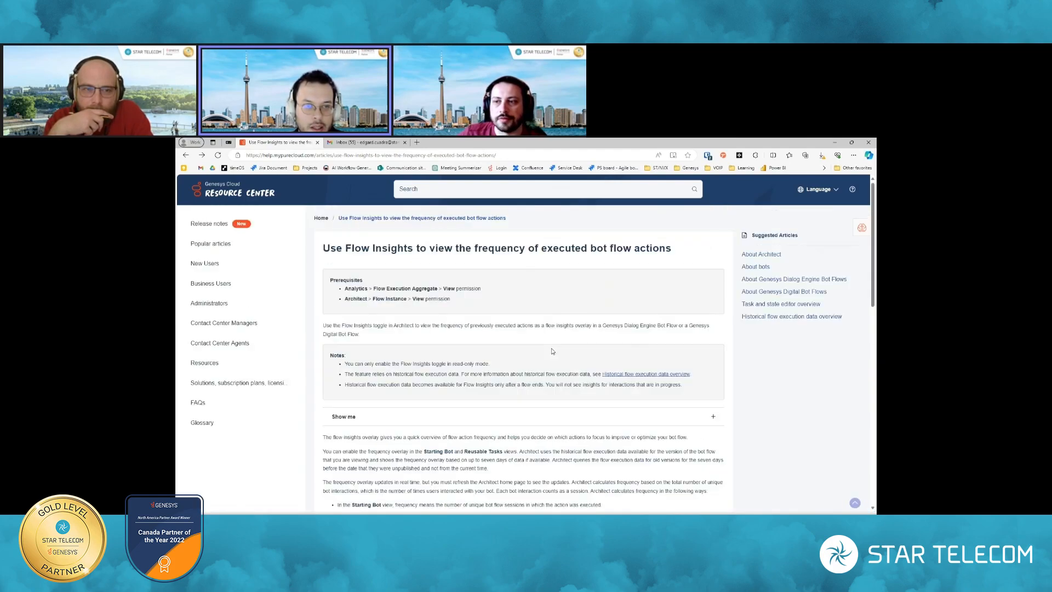
scroll("down", 3)
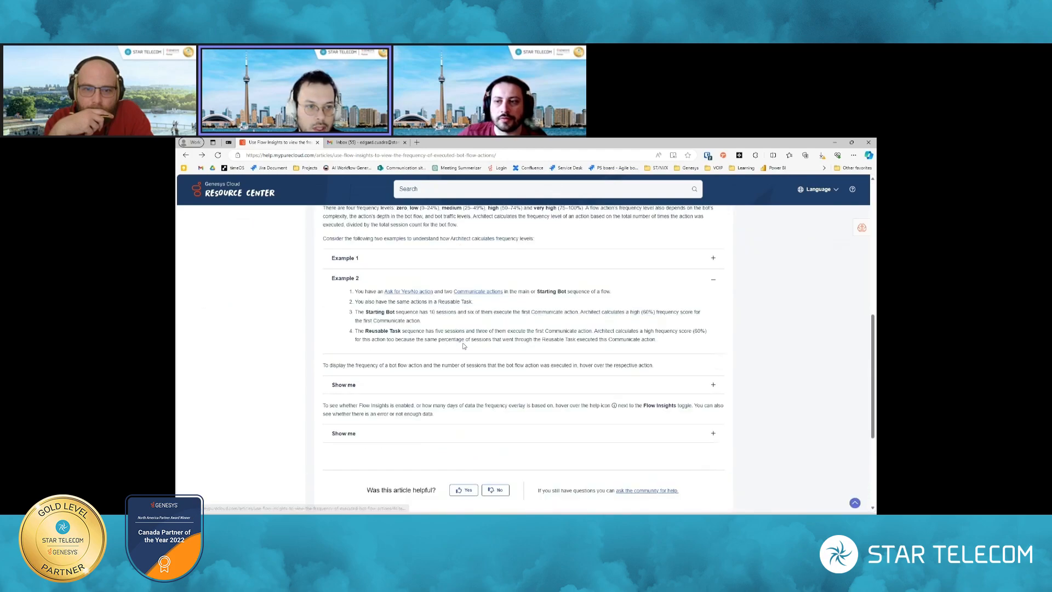
scroll("up", 3)
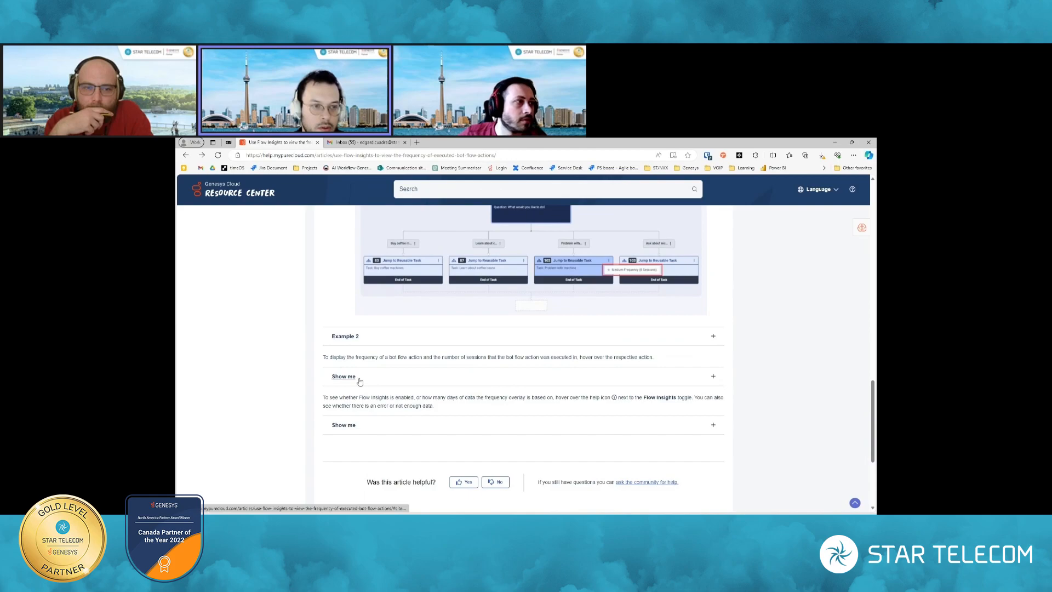
left_click(343, 376)
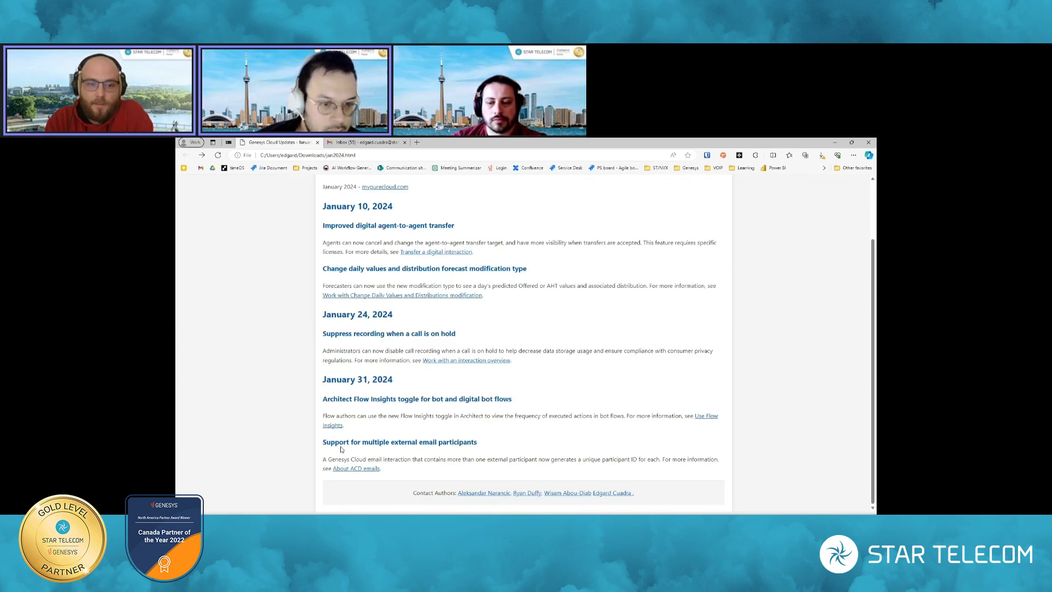
mouse_move(481, 446)
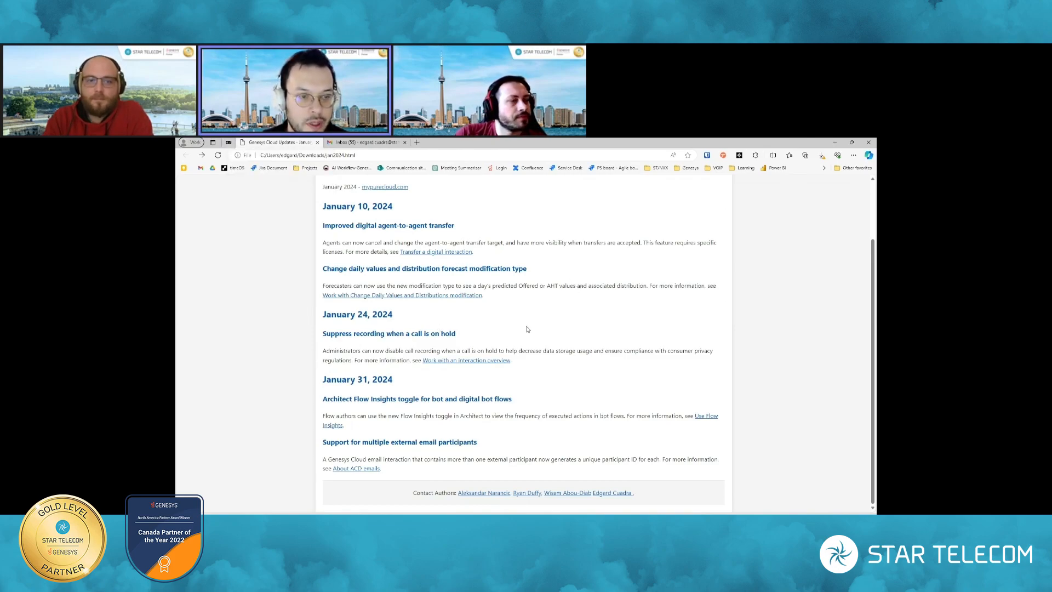
Search 'ryan' in the To field and choose the matching external contact.
double_click(467, 399)
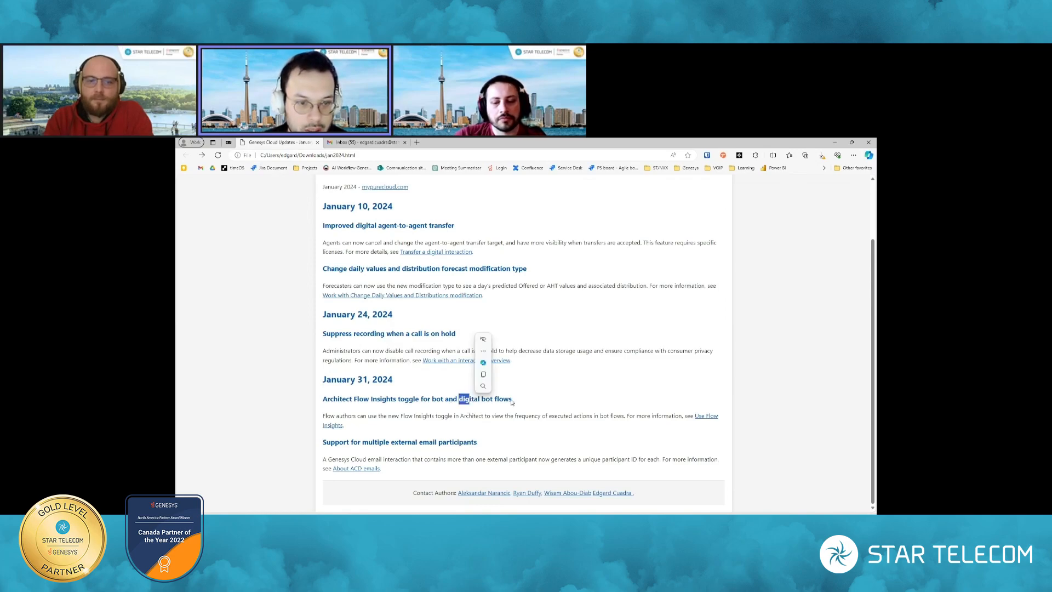
left_click(572, 429)
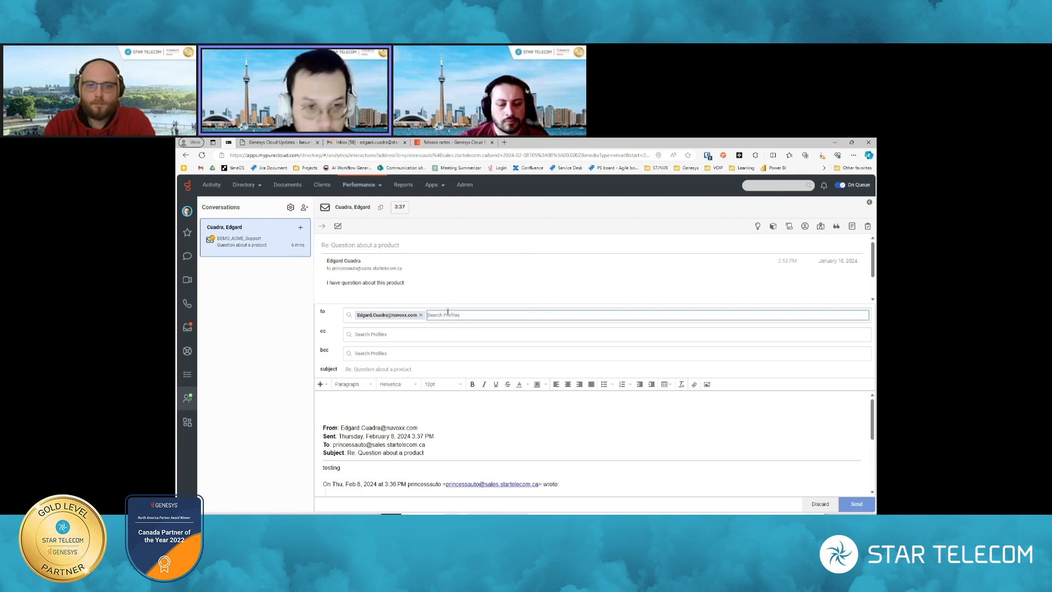
type("ryan")
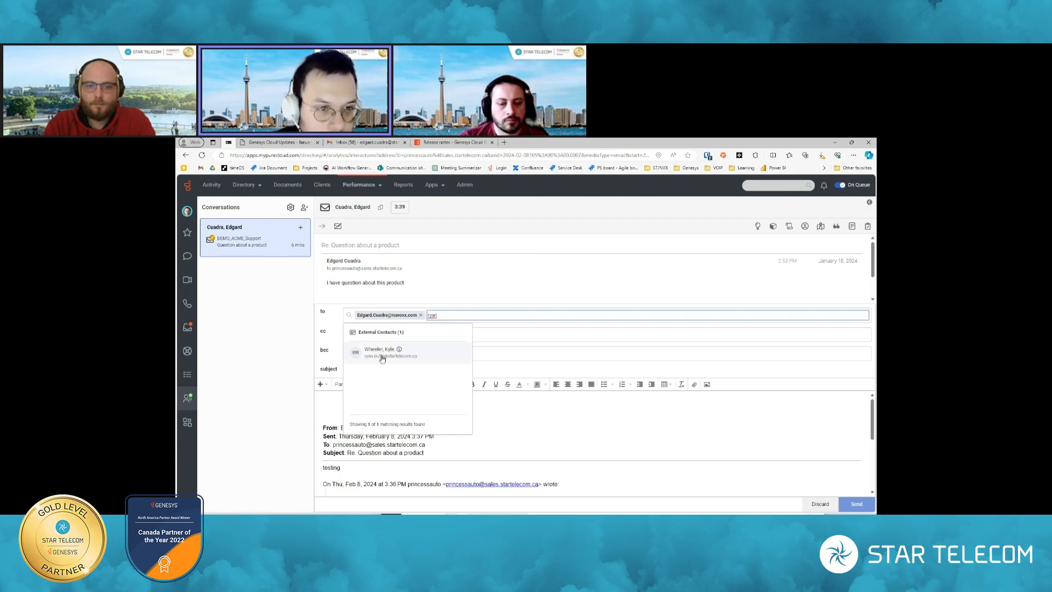
left_click(382, 352)
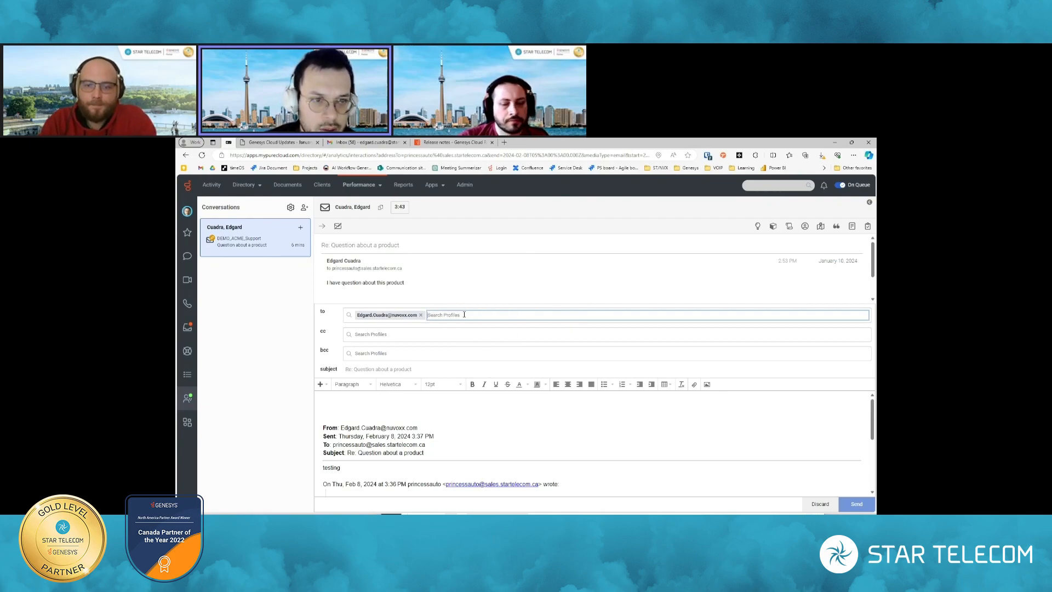
Add colleague 'alek' as the second recipient and send the reply.
type("alek")
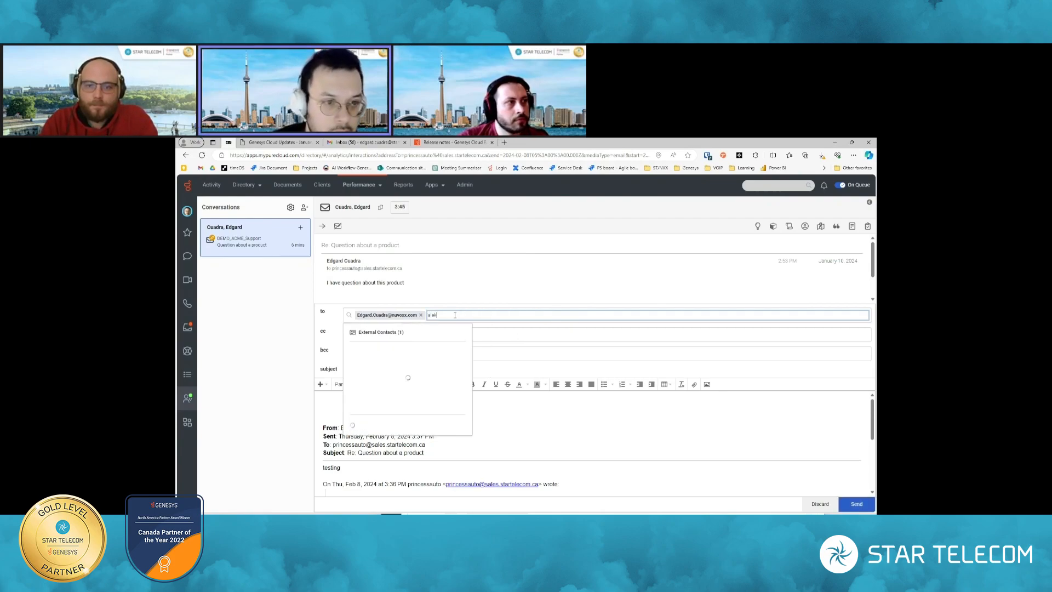
left_click(407, 342)
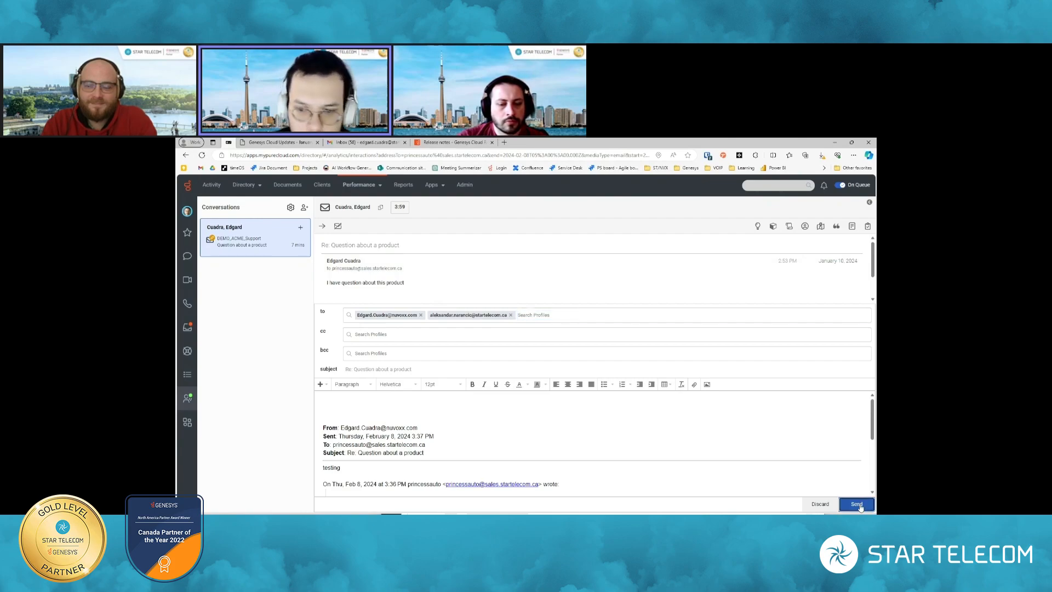
left_click(856, 504)
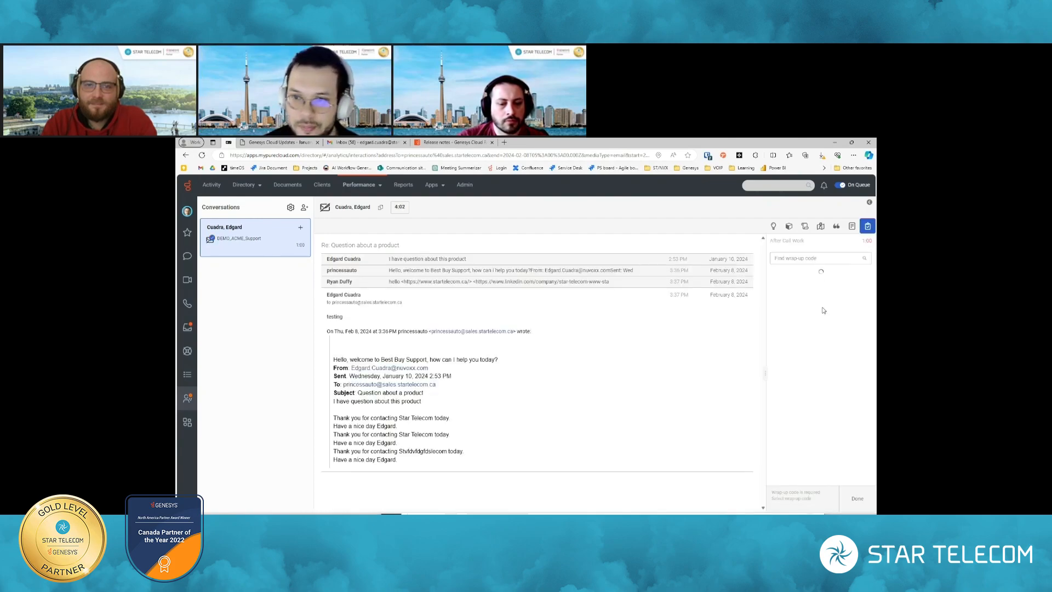
Show the sent email's Transcript tab and expand the External Multiple participant dropdown.
left_click(801, 284)
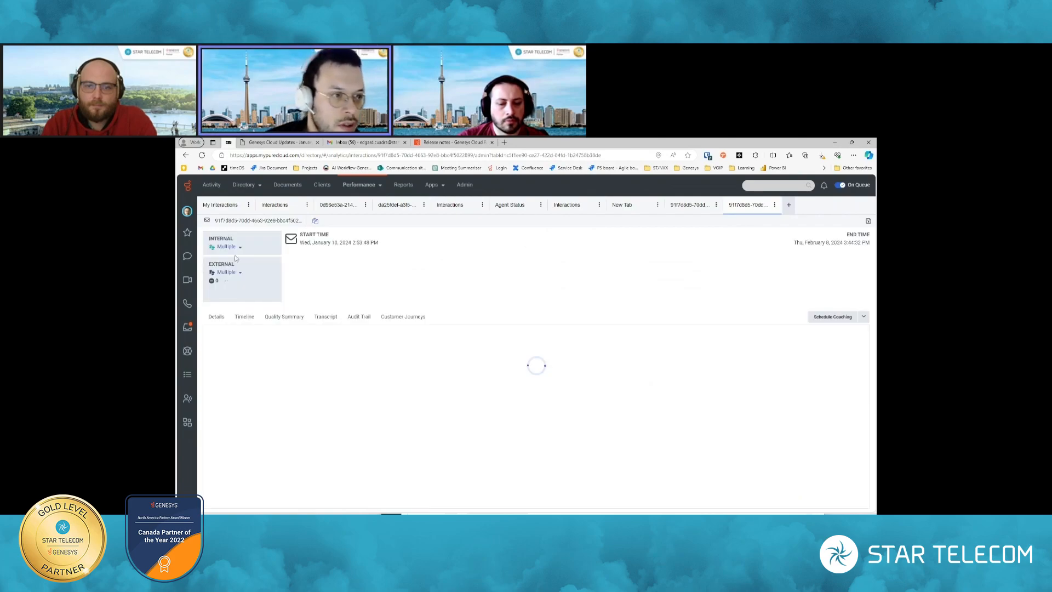
left_click(326, 316)
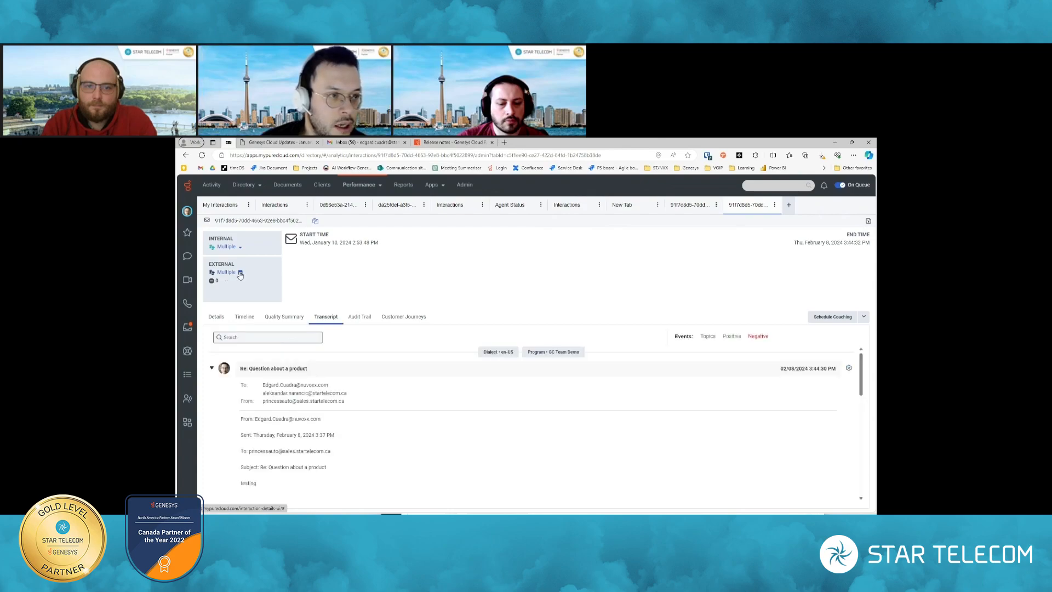
left_click(240, 271)
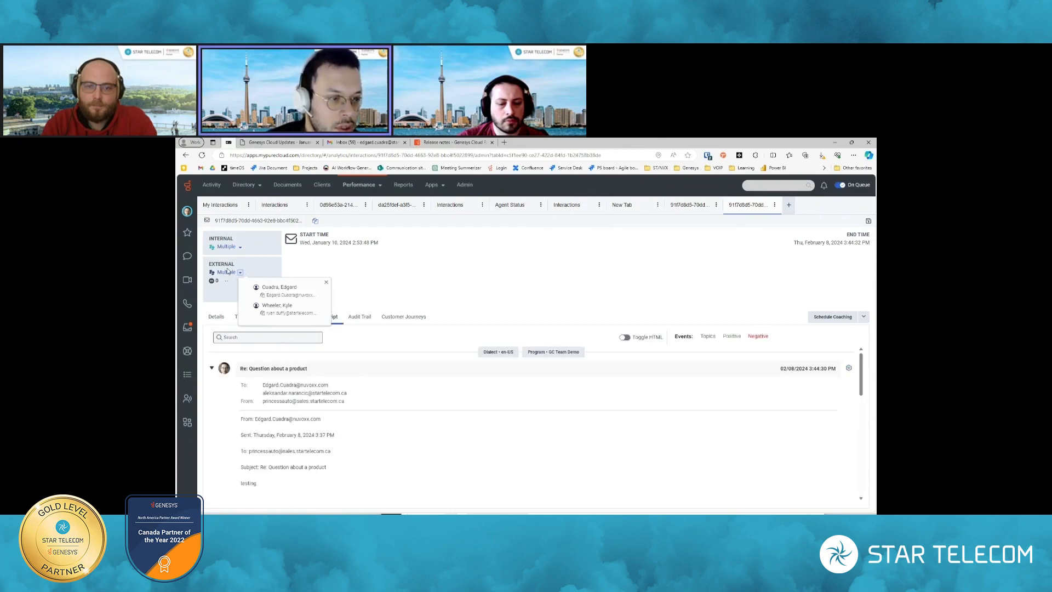
mouse_move(278, 286)
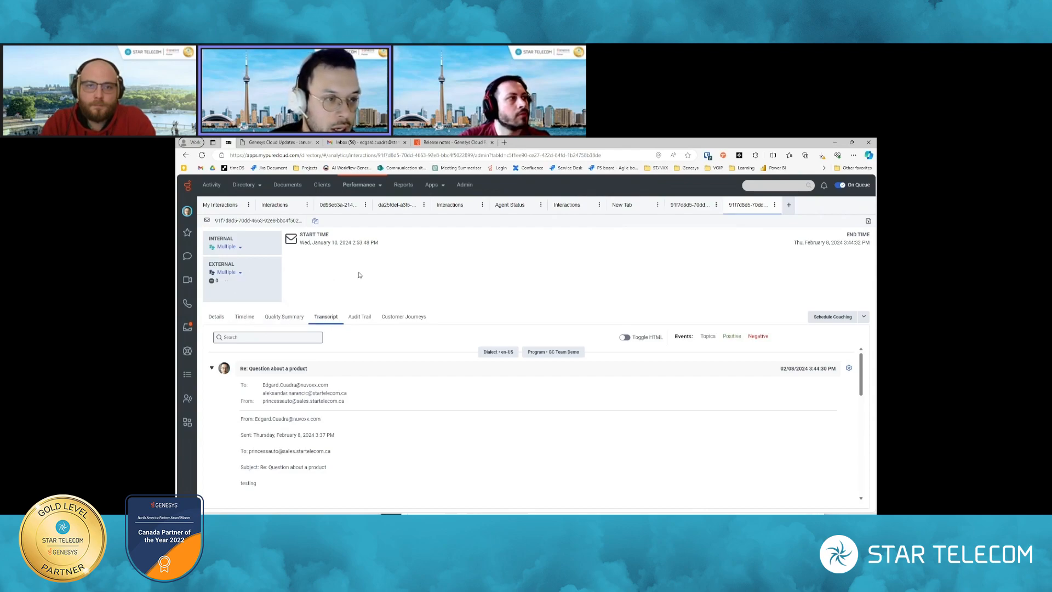
left_click(244, 317)
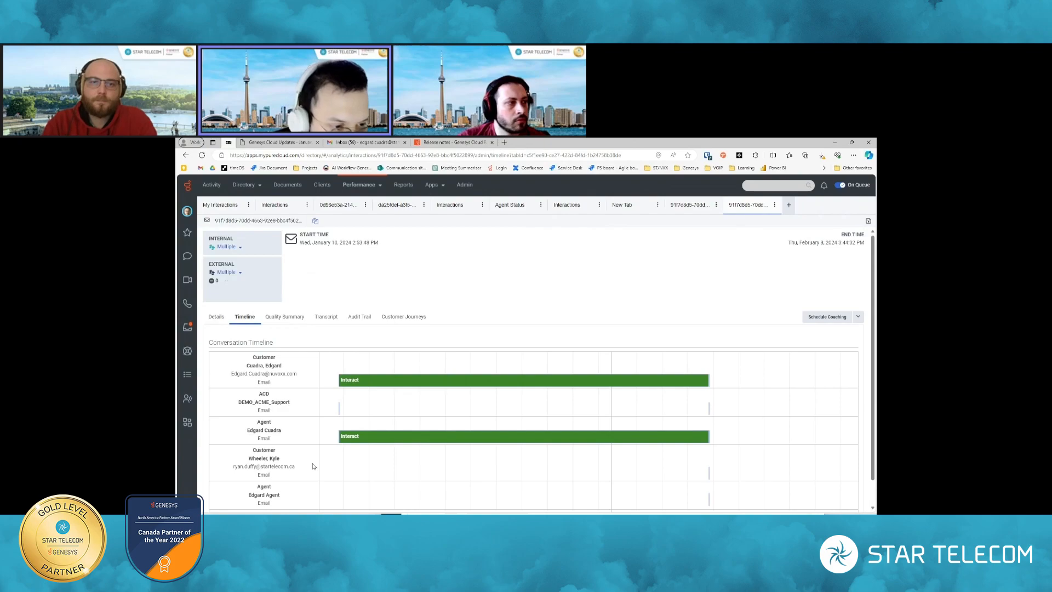
Scroll the interaction timeline, reload the page, and reopen the interaction's email transcript.
scroll("down", 3)
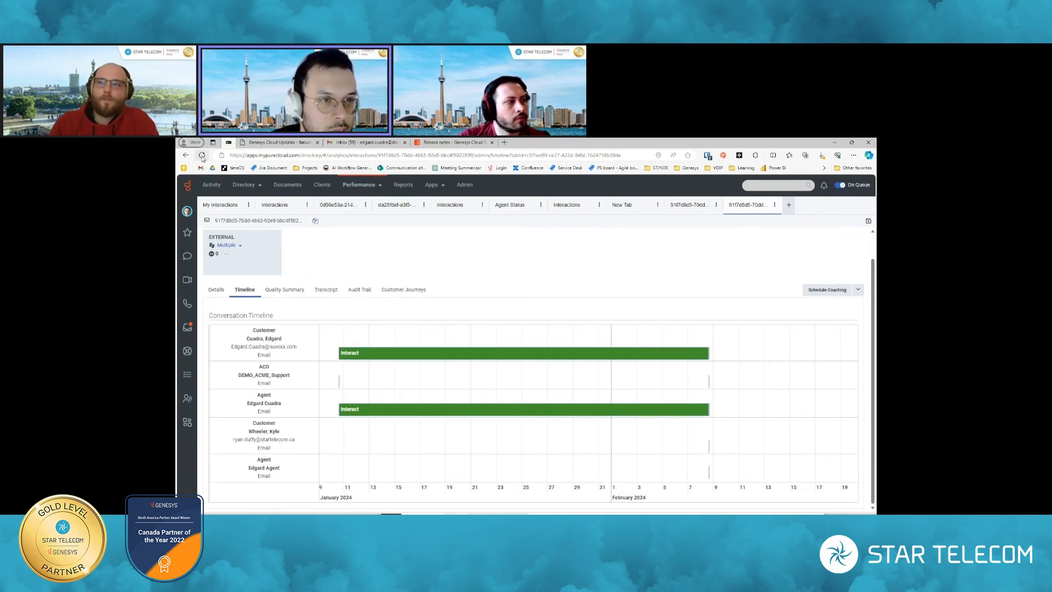
left_click(202, 155)
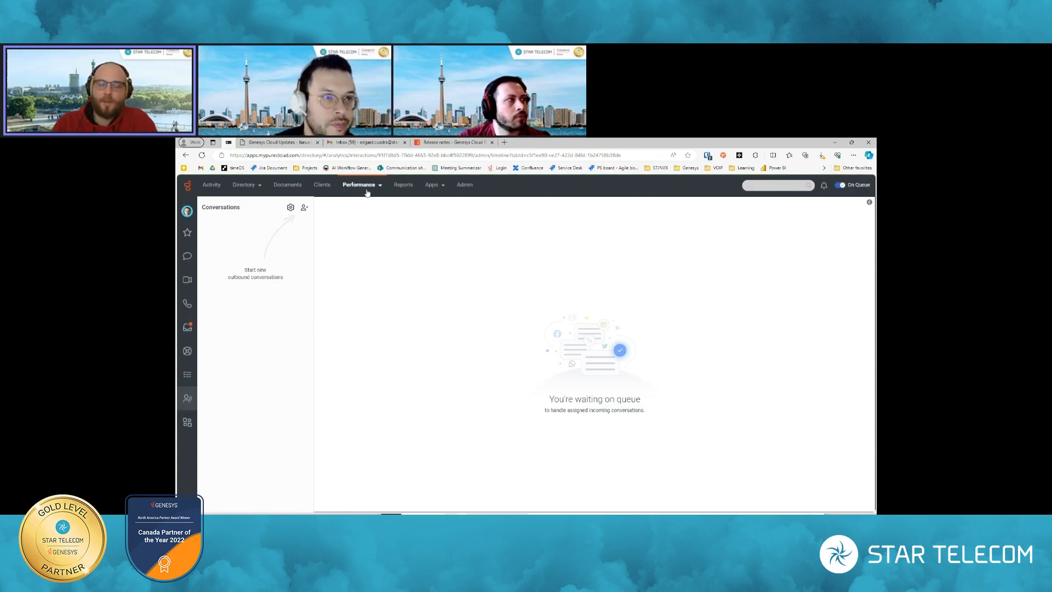
left_click(358, 185)
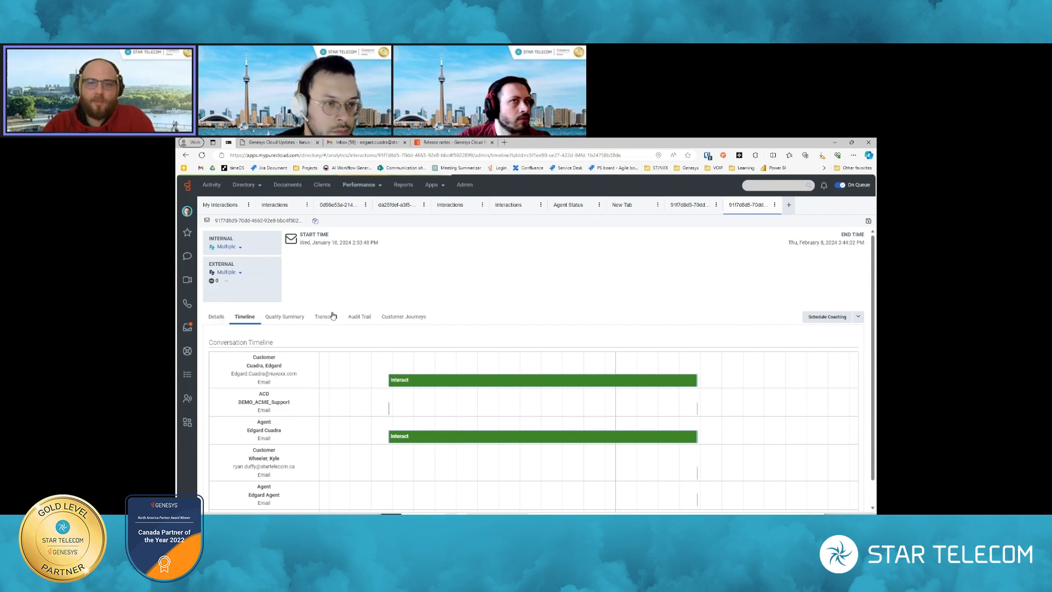
left_click(326, 317)
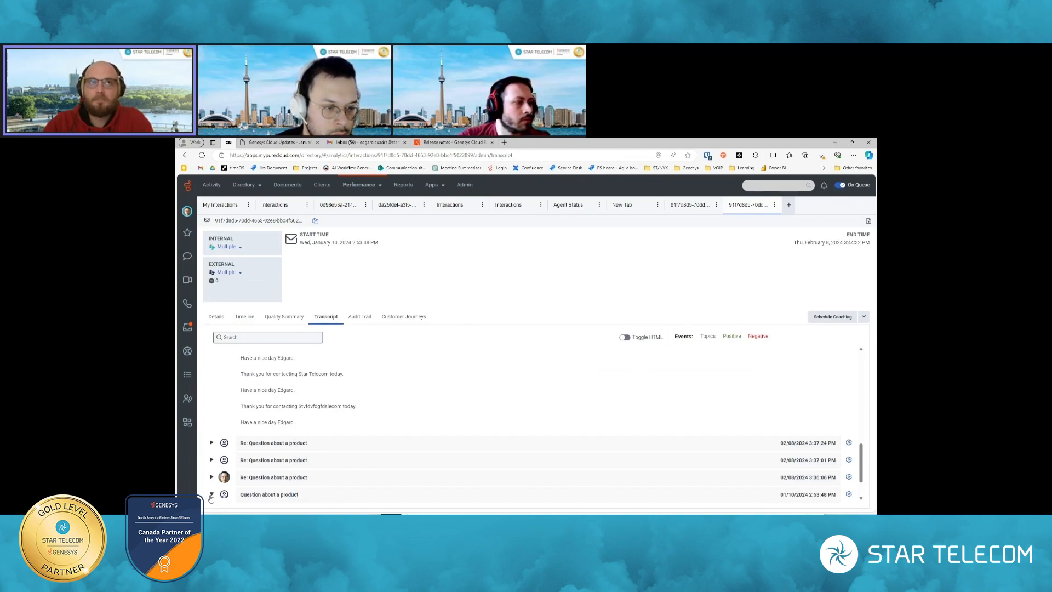
Expand the original 'Question about a product' message, review Details participants, then return to updates.
left_click(212, 494)
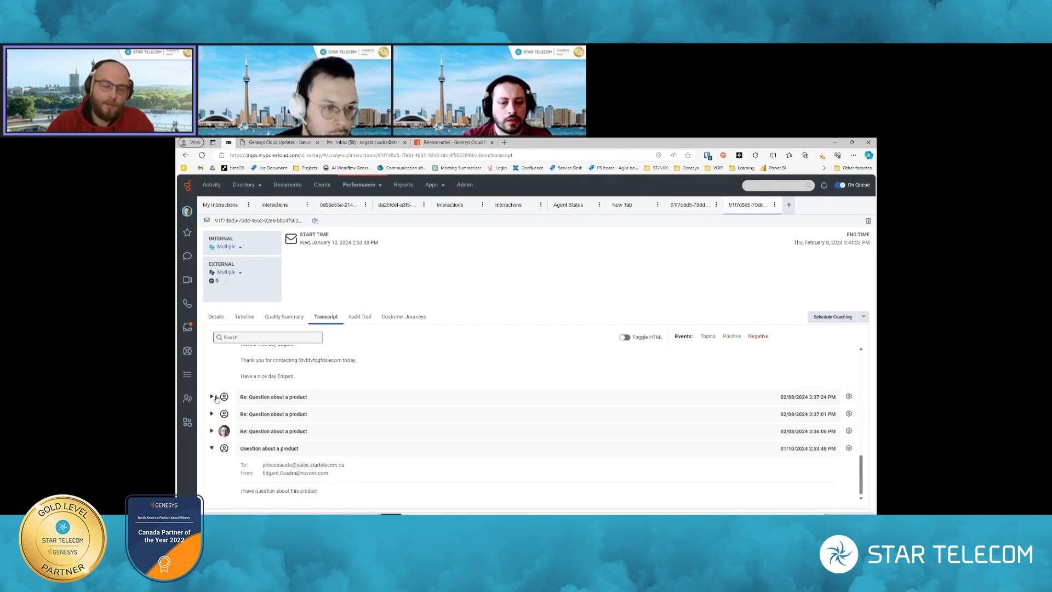
scroll("down", 3)
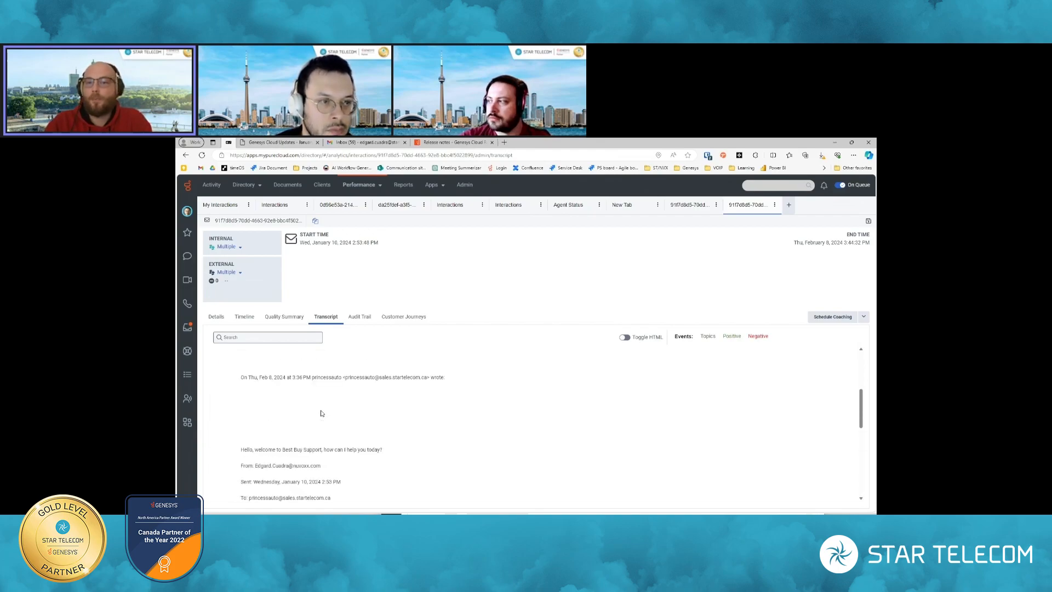
left_click(216, 316)
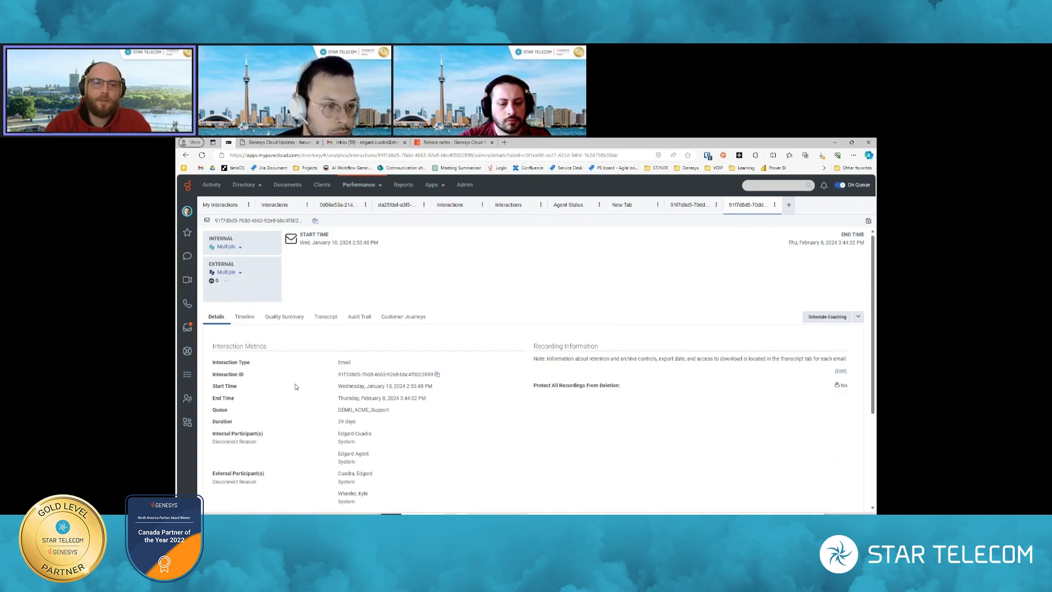
scroll("down", 3)
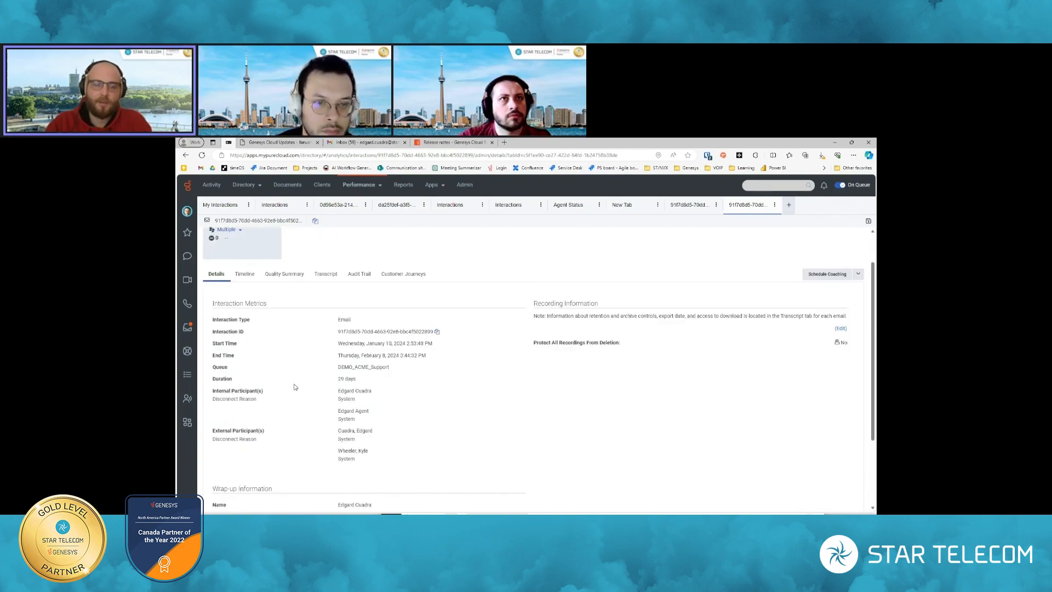
mouse_move(307, 406)
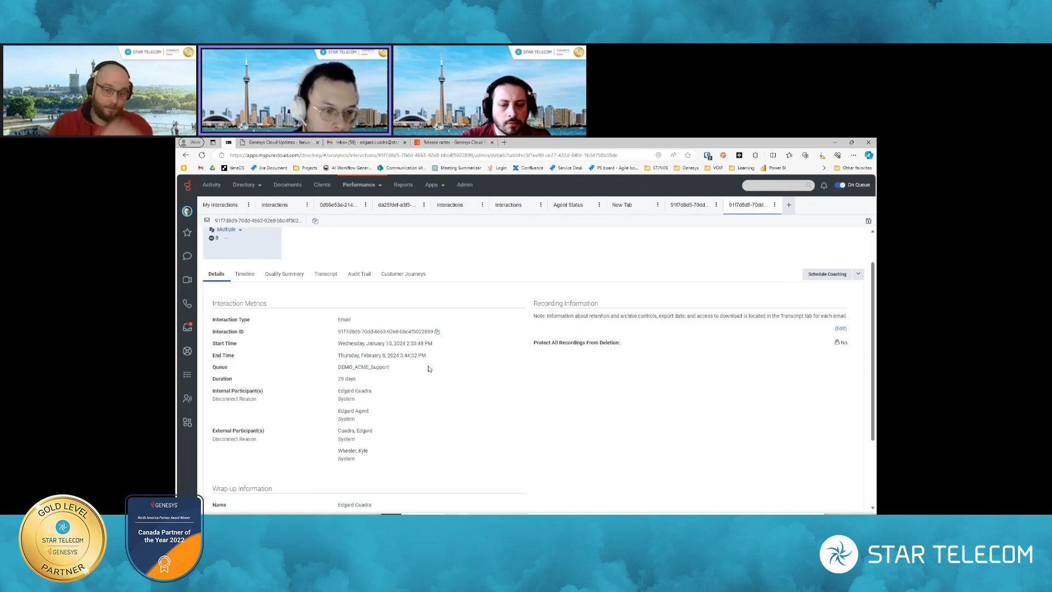
left_click(275, 141)
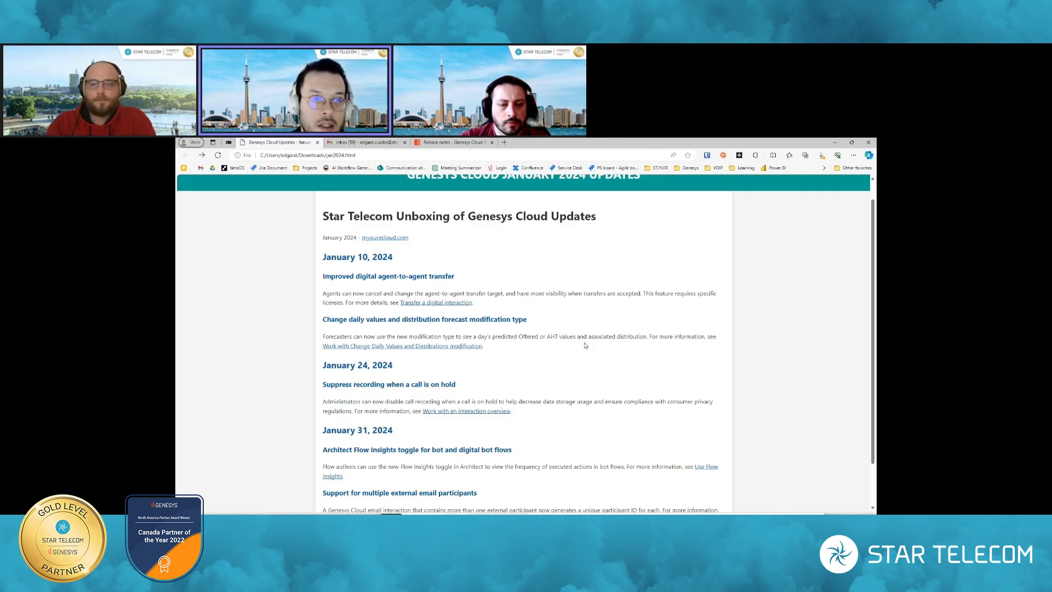
Scroll the January 2024 updates page down to the contact authors and back to the top.
scroll("down", 3)
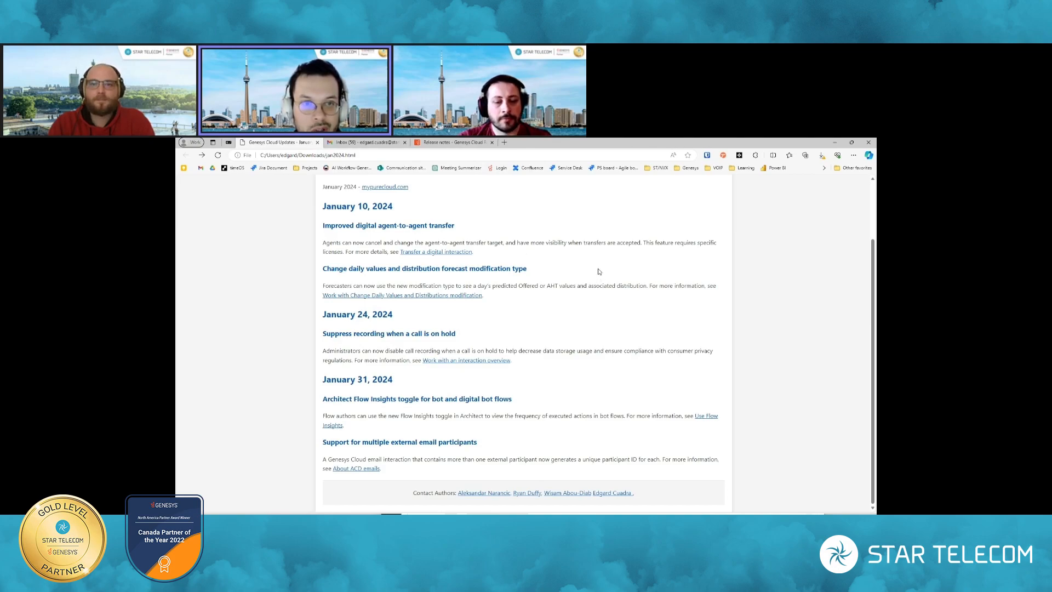
mouse_move(600, 269)
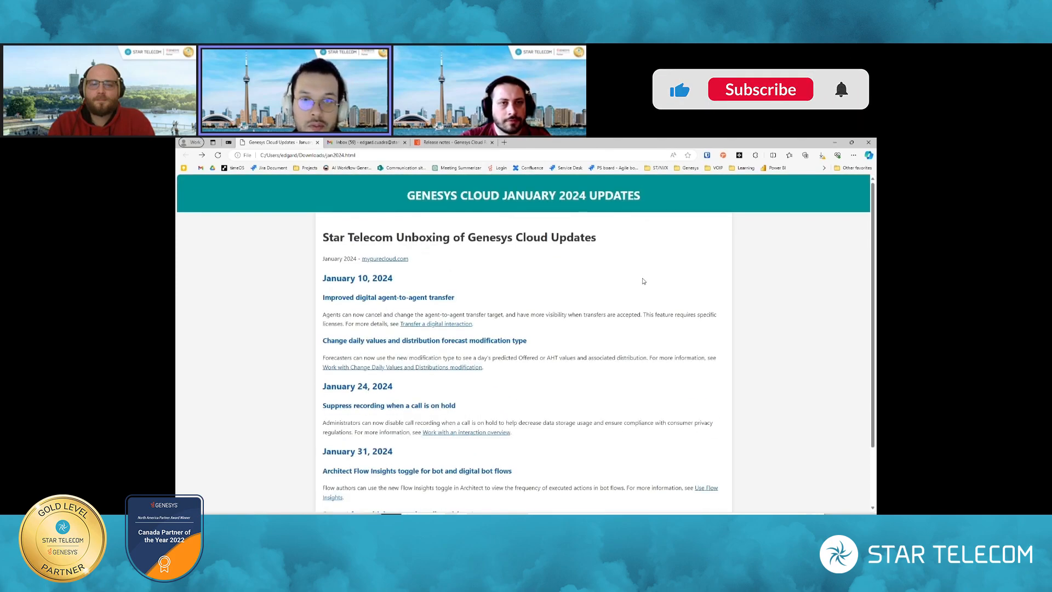
left_click(760, 90)
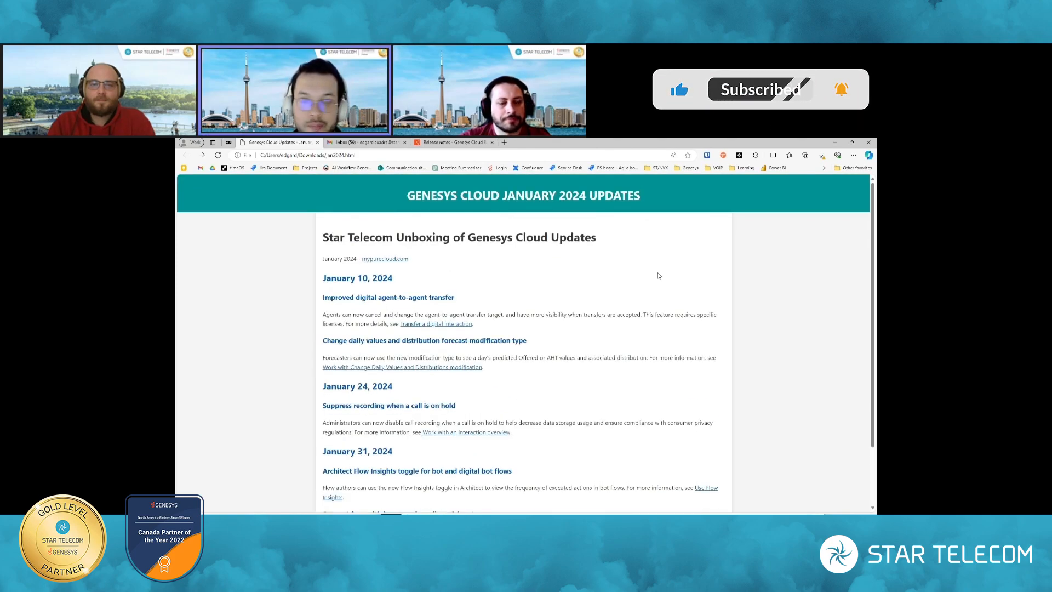